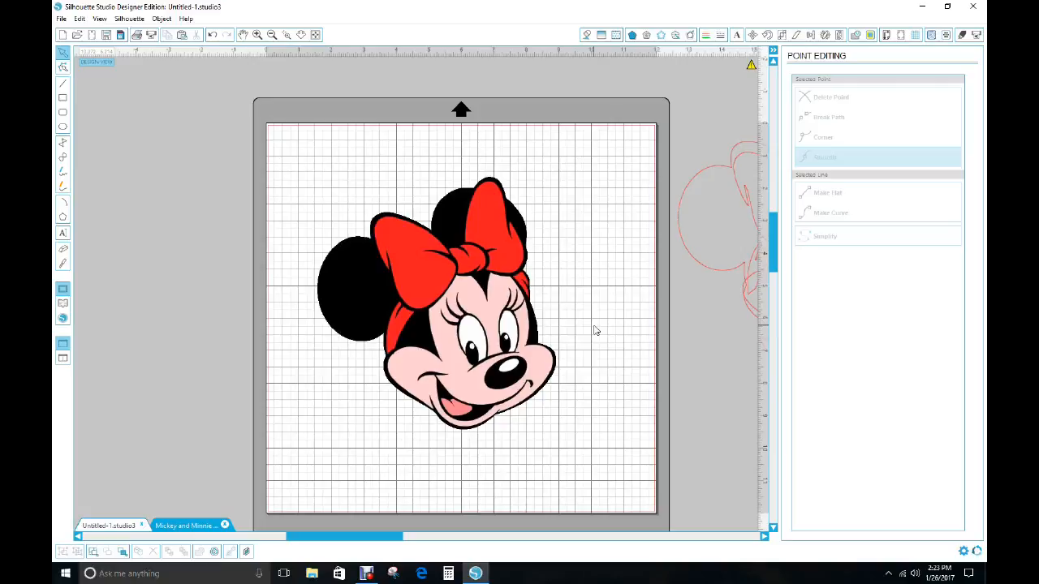
pyautogui.moveTo(536, 357)
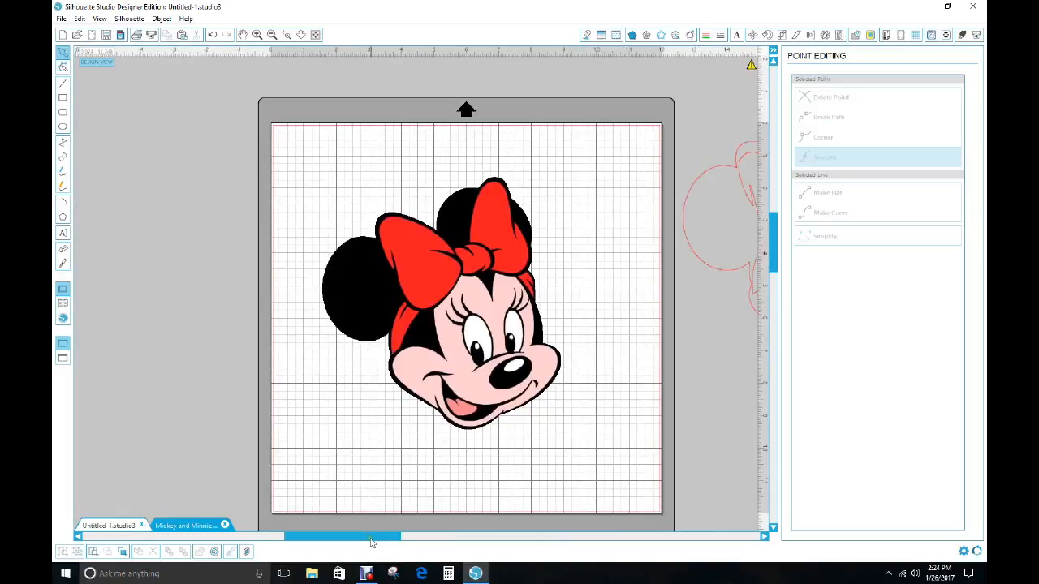
pyautogui.moveTo(126, 409)
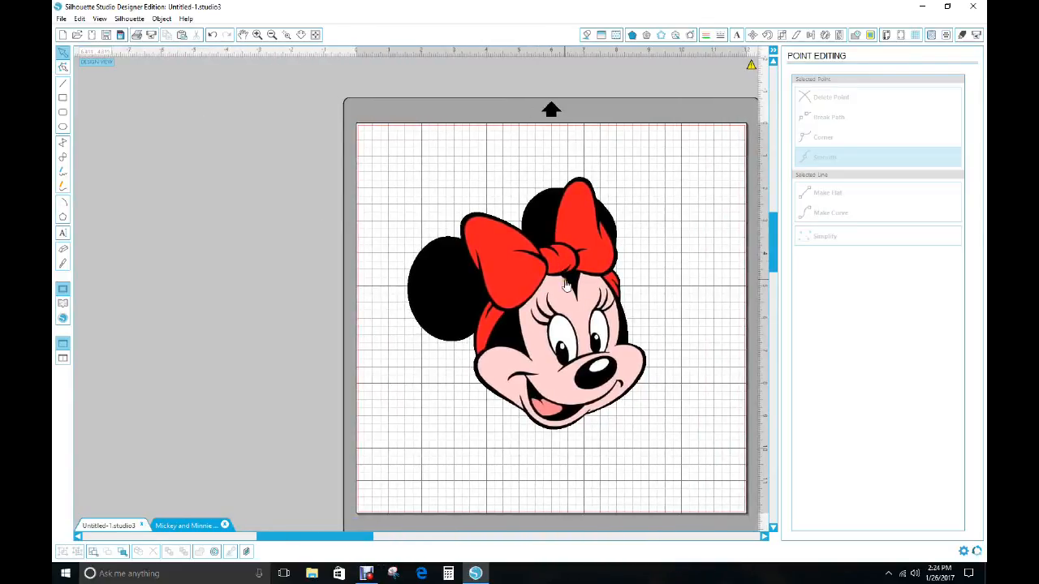
pyautogui.moveTo(560, 308)
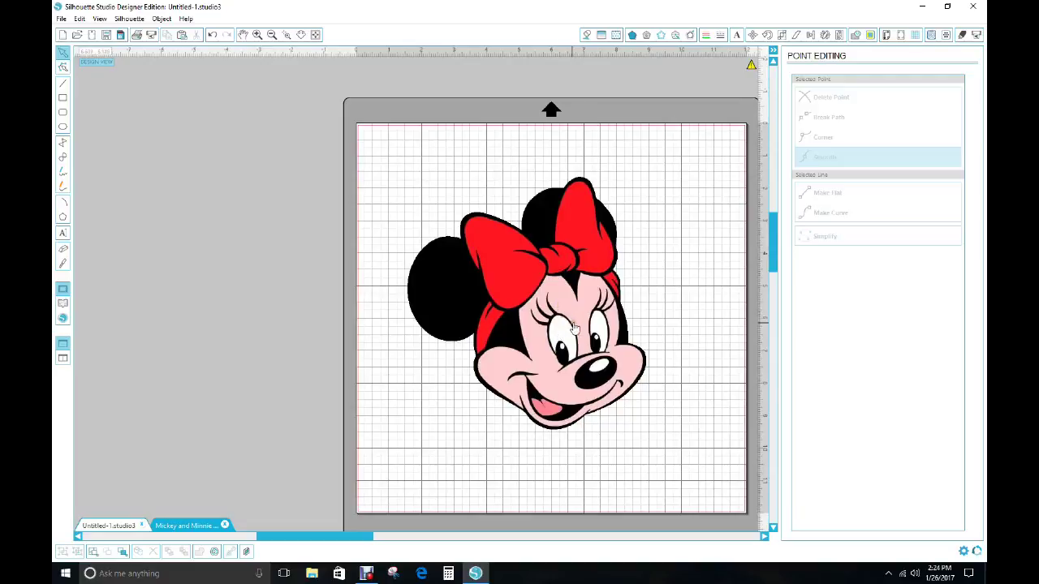
pyautogui.moveTo(560, 331)
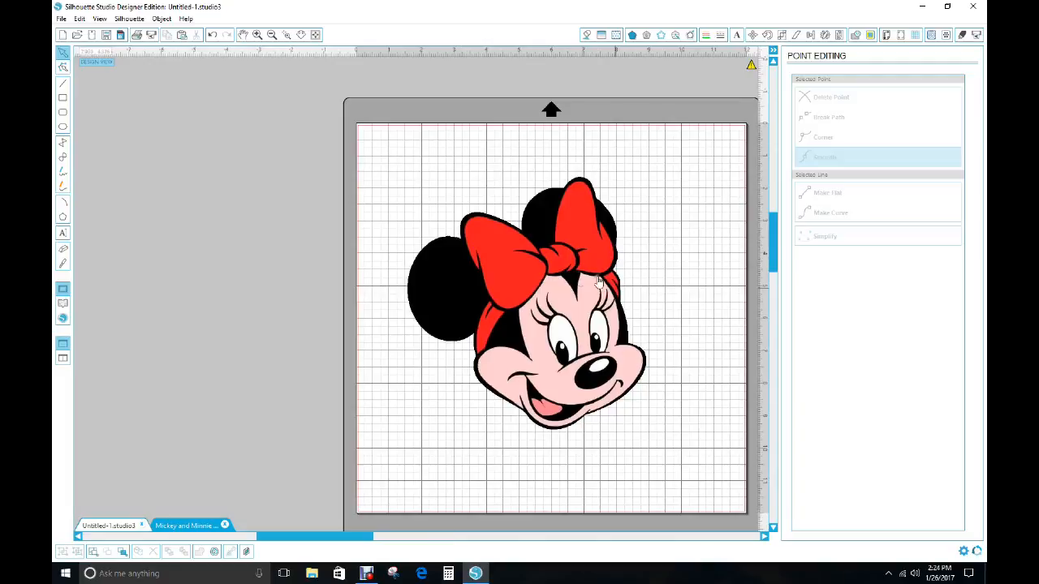
pyautogui.moveTo(364, 539)
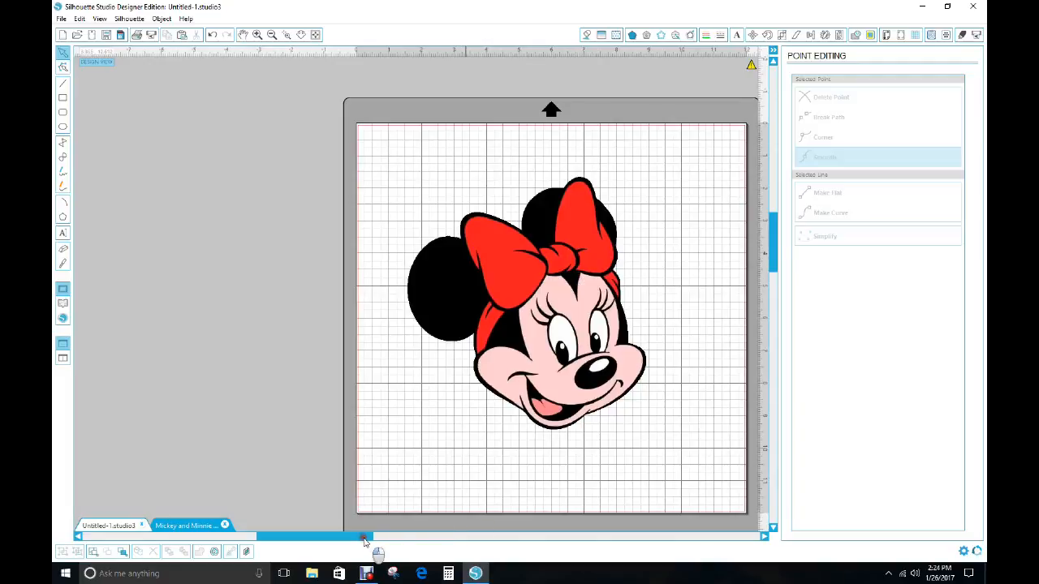
# Step: Select the Minnie Mouse image and mark the area around it in the Trace panel as the trace area
pyautogui.moveTo(366, 536); pyautogui.dragTo(393, 536)
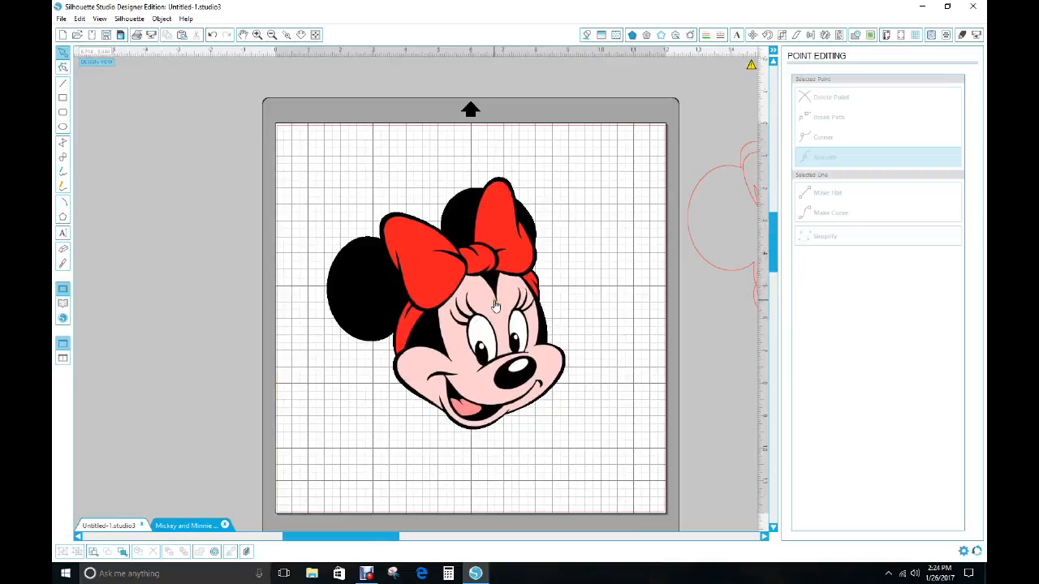
pyautogui.moveTo(502, 354)
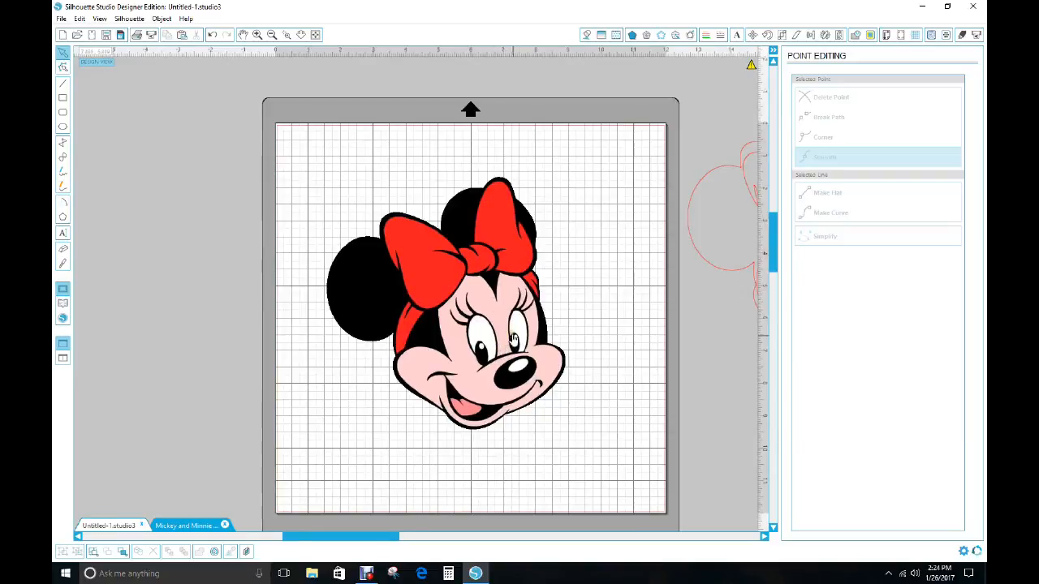
pyautogui.click(487, 341)
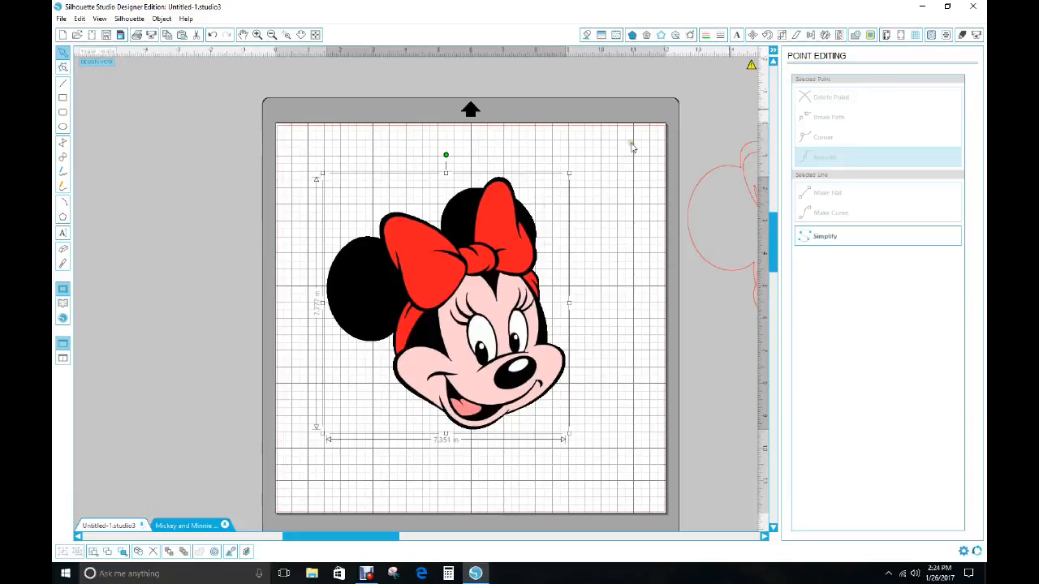
pyautogui.moveTo(786, 288)
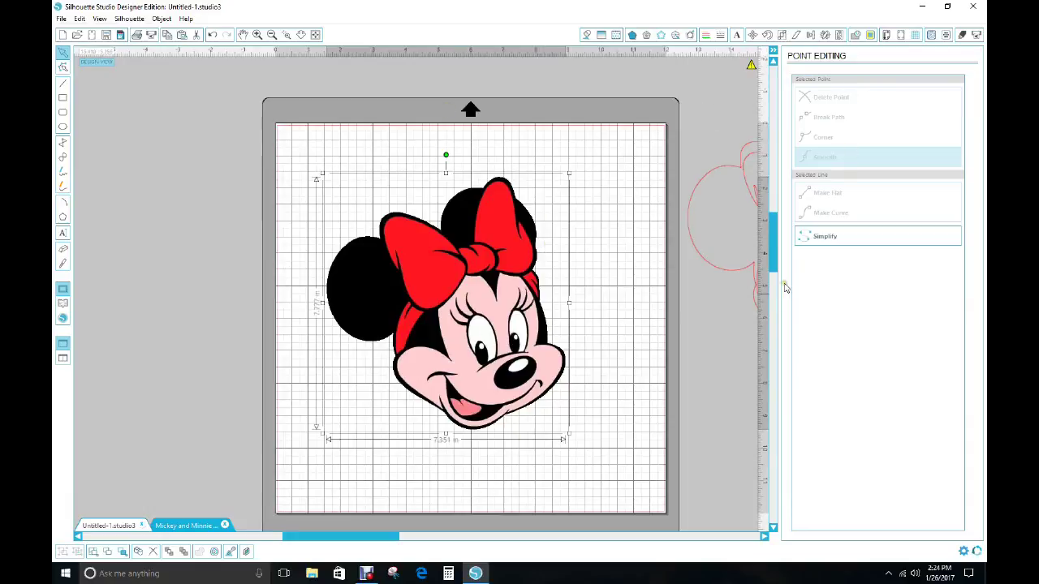
pyautogui.click(870, 35)
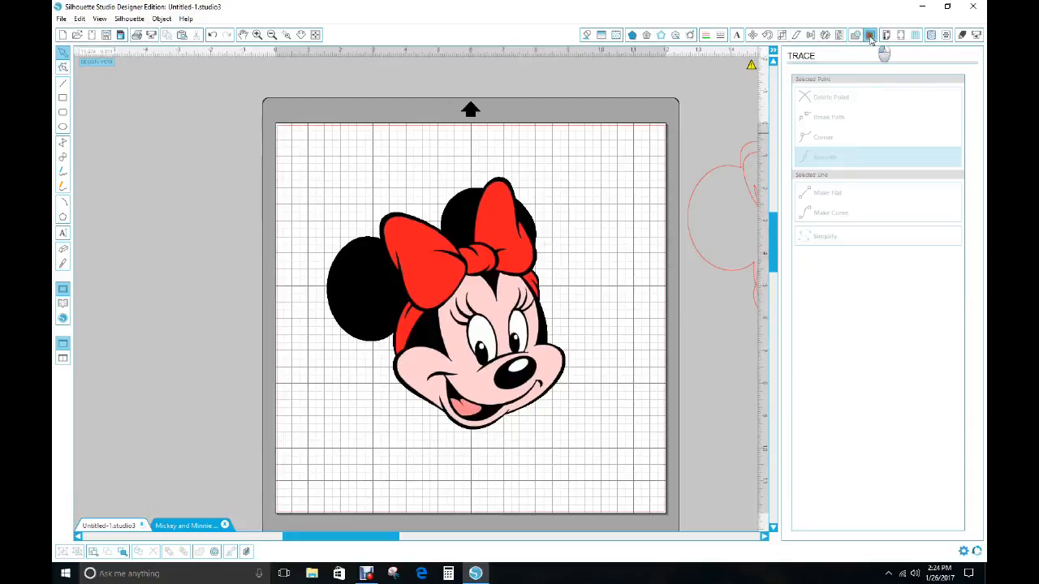
pyautogui.click(870, 34)
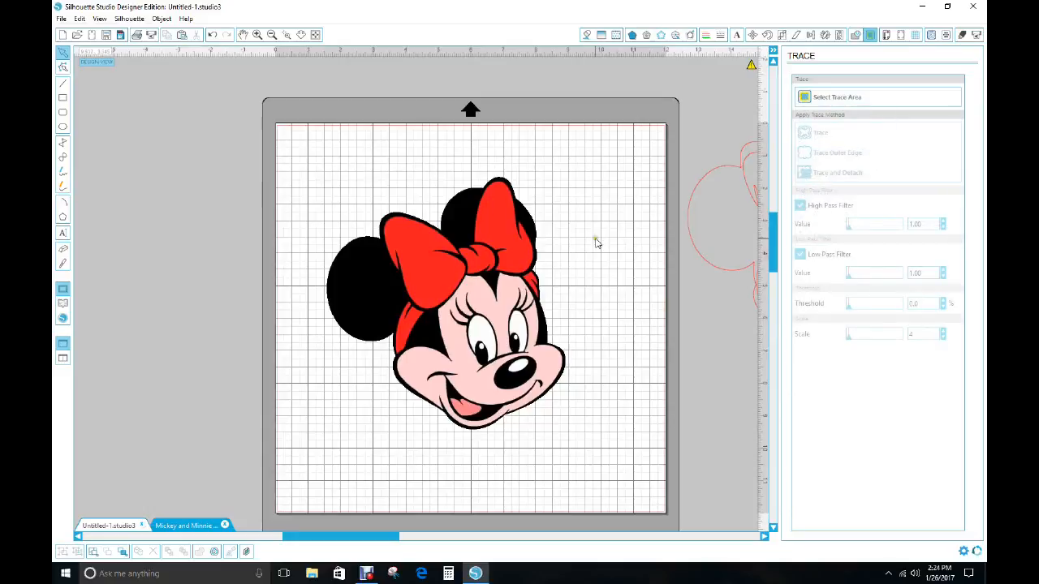
pyautogui.moveTo(544, 275)
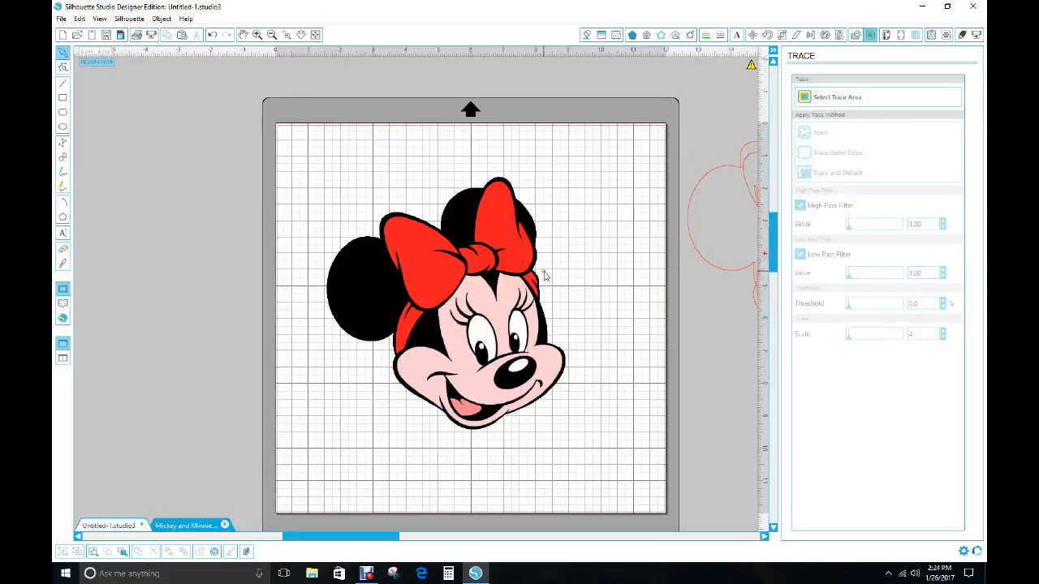
pyautogui.moveTo(838, 97)
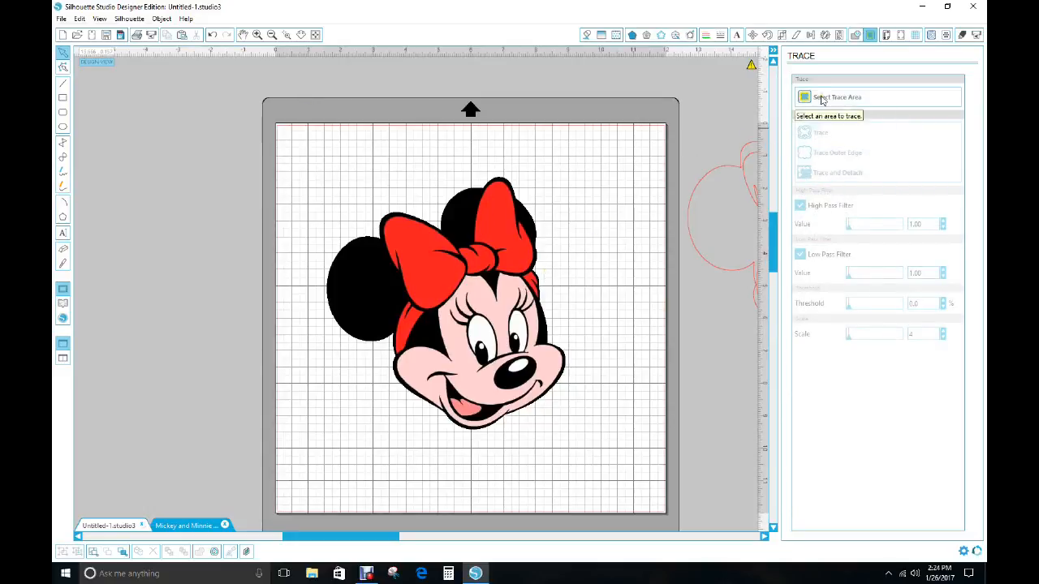
pyautogui.moveTo(325, 149); pyautogui.dragTo(568, 409)
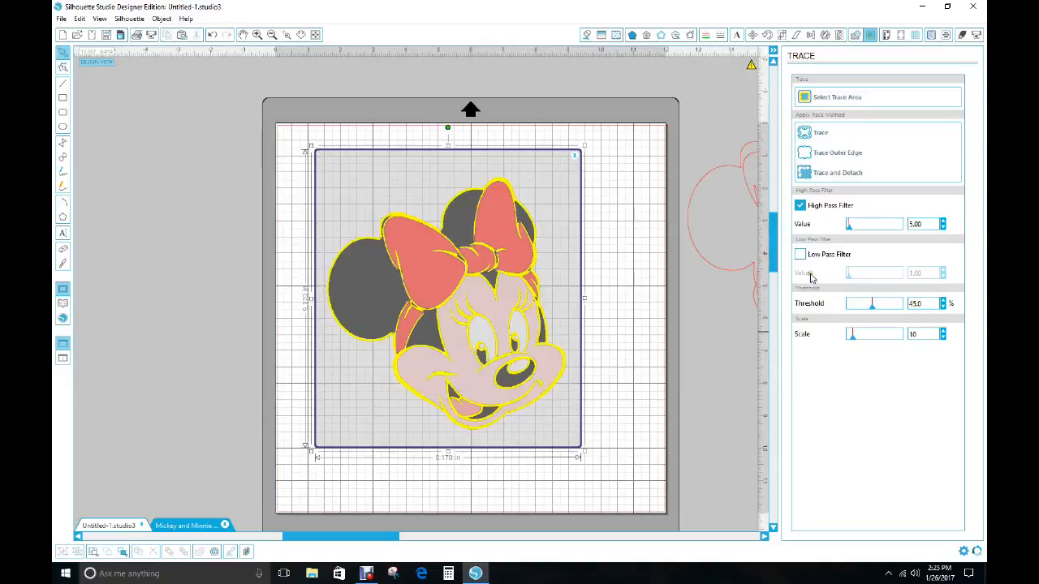
pyautogui.moveTo(820, 341)
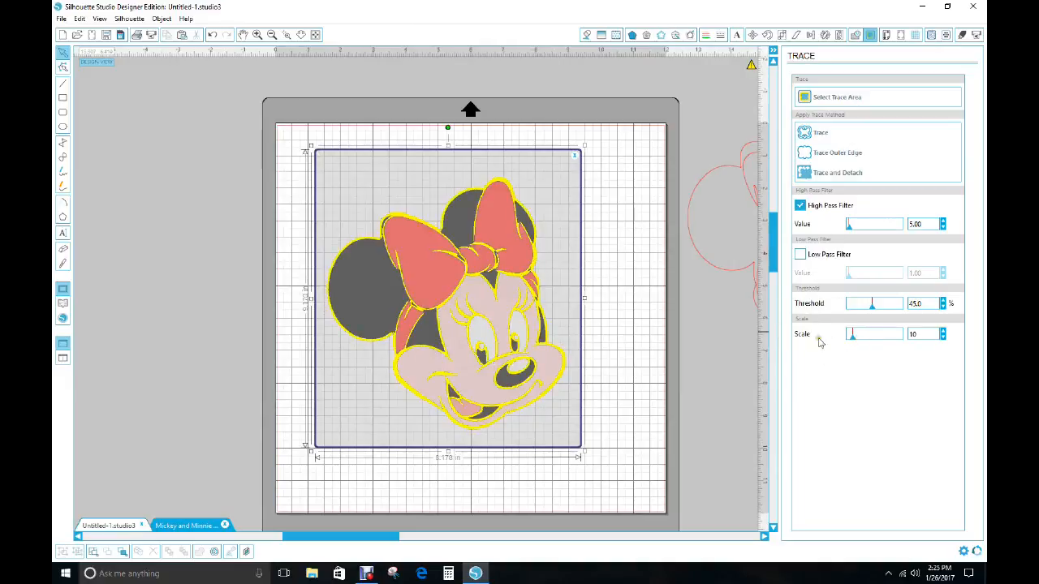
pyautogui.moveTo(873, 334)
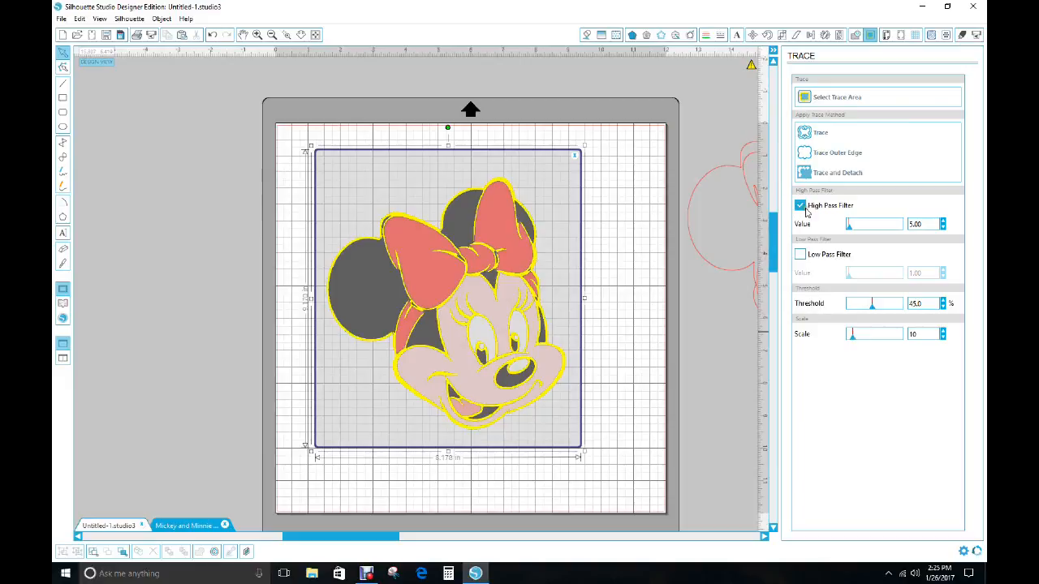
pyautogui.moveTo(854, 254)
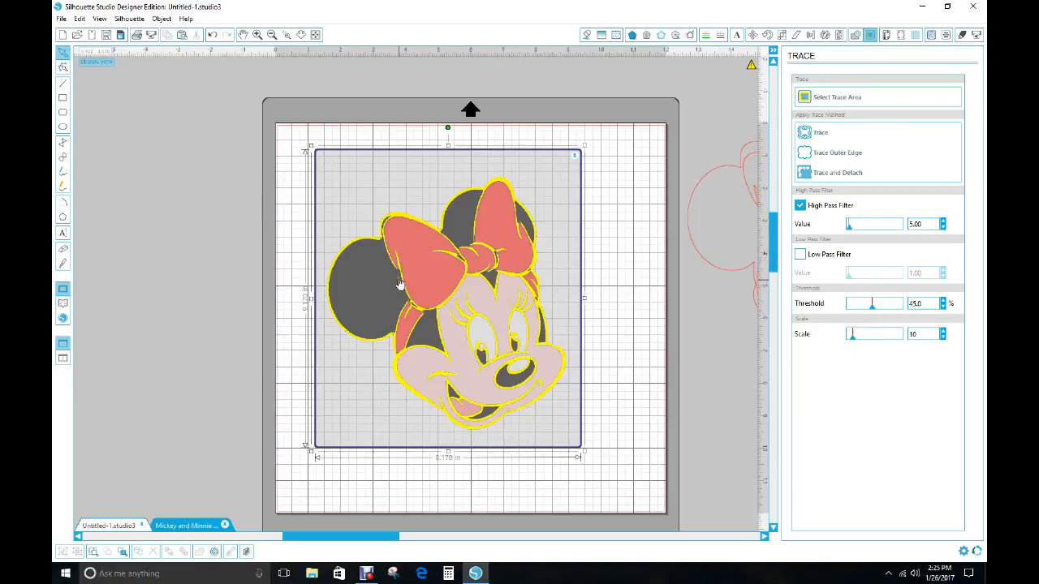
pyautogui.moveTo(398, 273)
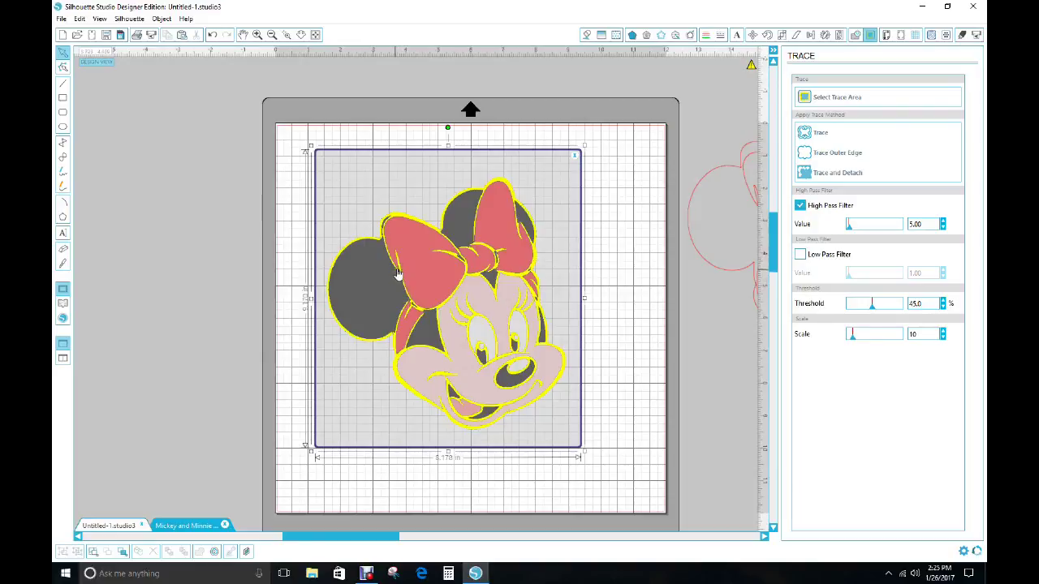
pyautogui.moveTo(445, 245)
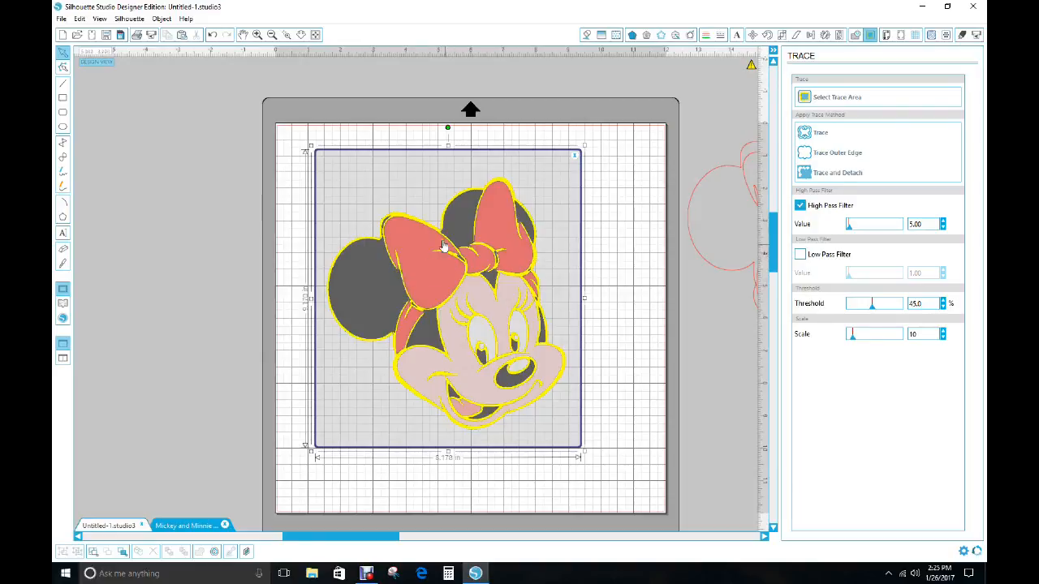
pyautogui.moveTo(409, 279)
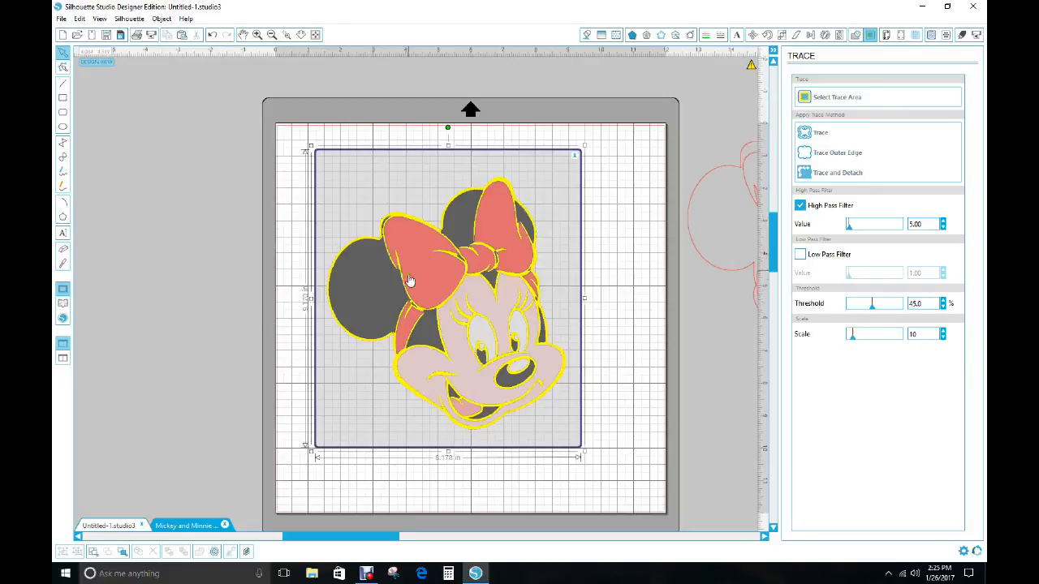
pyautogui.moveTo(376, 260)
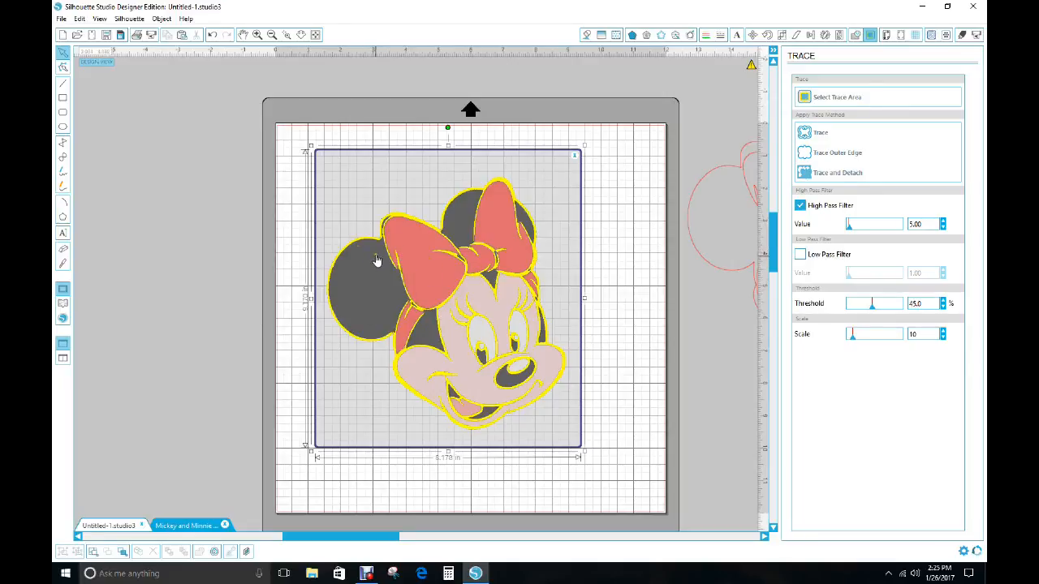
pyautogui.moveTo(351, 273)
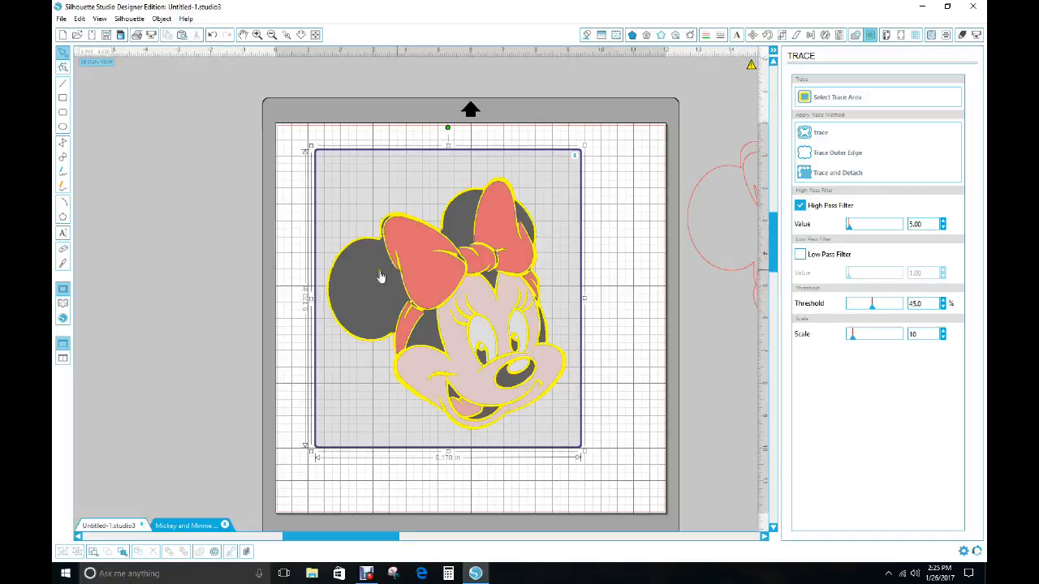
pyautogui.moveTo(398, 280)
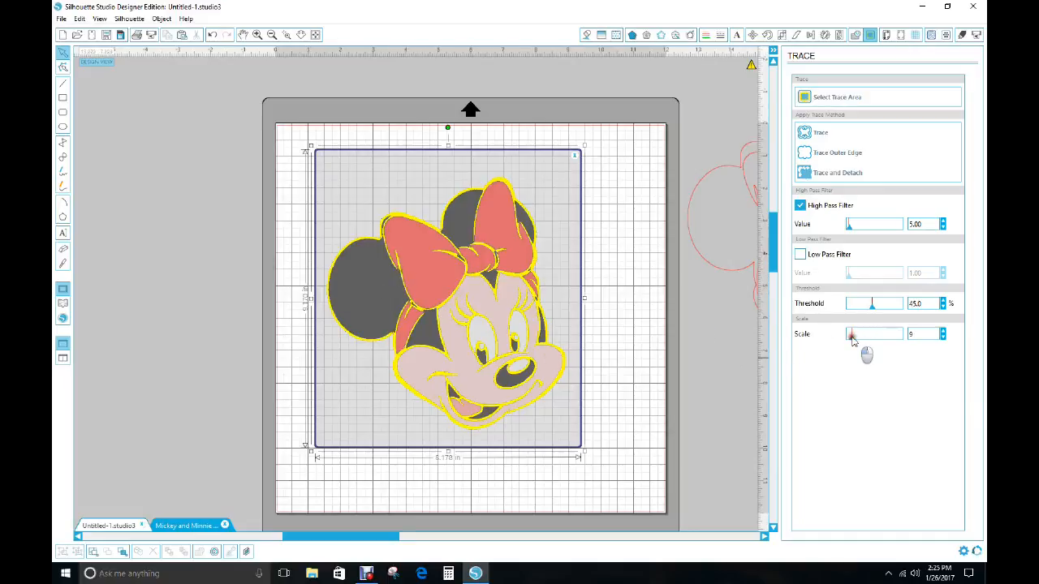
# Step: Adjust the trace scale slider until the yellow preview covers Minnie's outlines
pyautogui.moveTo(851, 335); pyautogui.dragTo(860, 335)
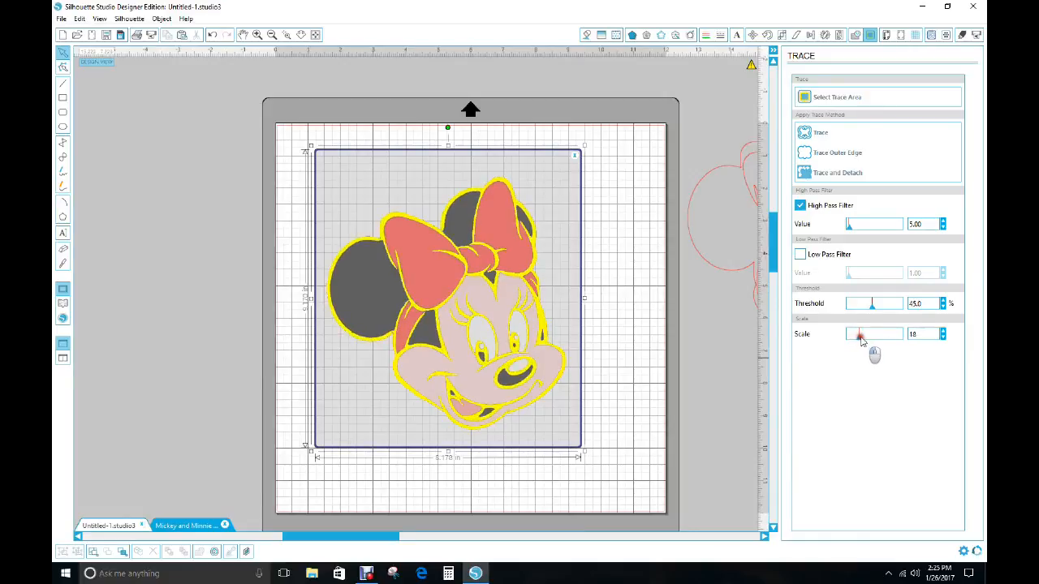
pyautogui.moveTo(860, 334); pyautogui.dragTo(864, 334)
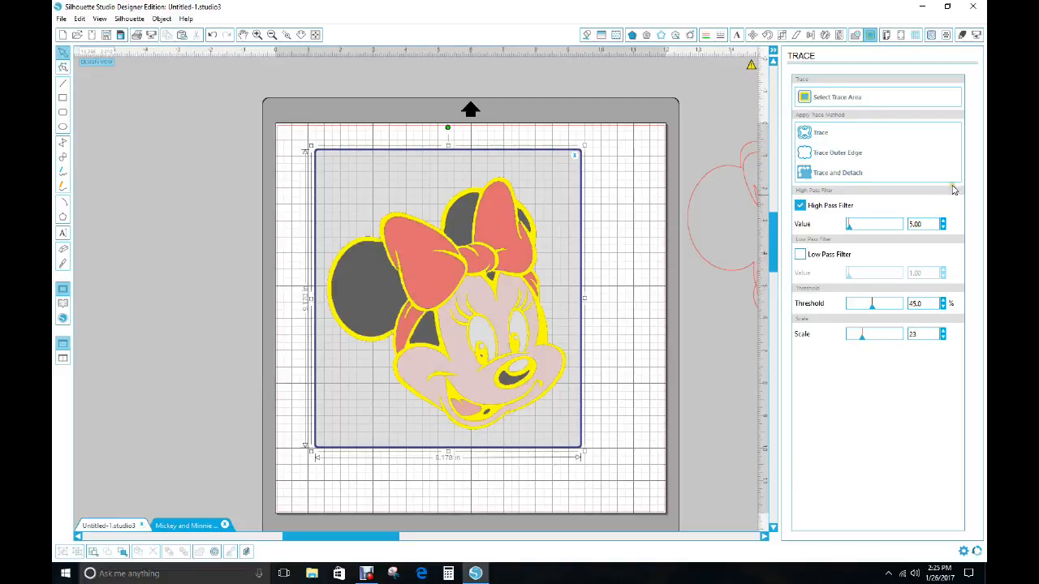
# Step: Trace Minnie into red cut outlines and drag the original picture off the mat to the left
pyautogui.click(820, 133)
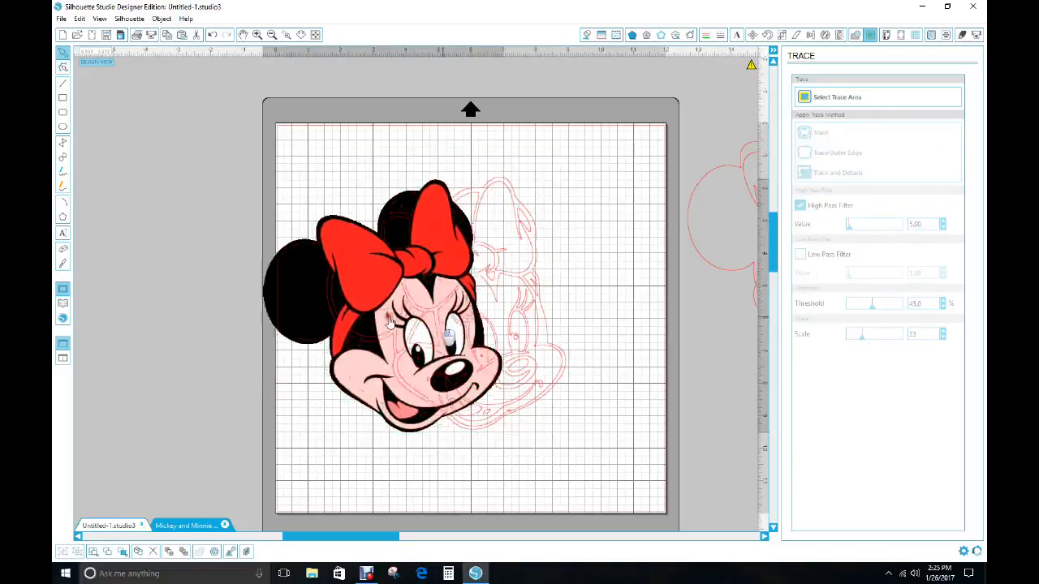
pyautogui.moveTo(390, 317); pyautogui.dragTo(170, 268)
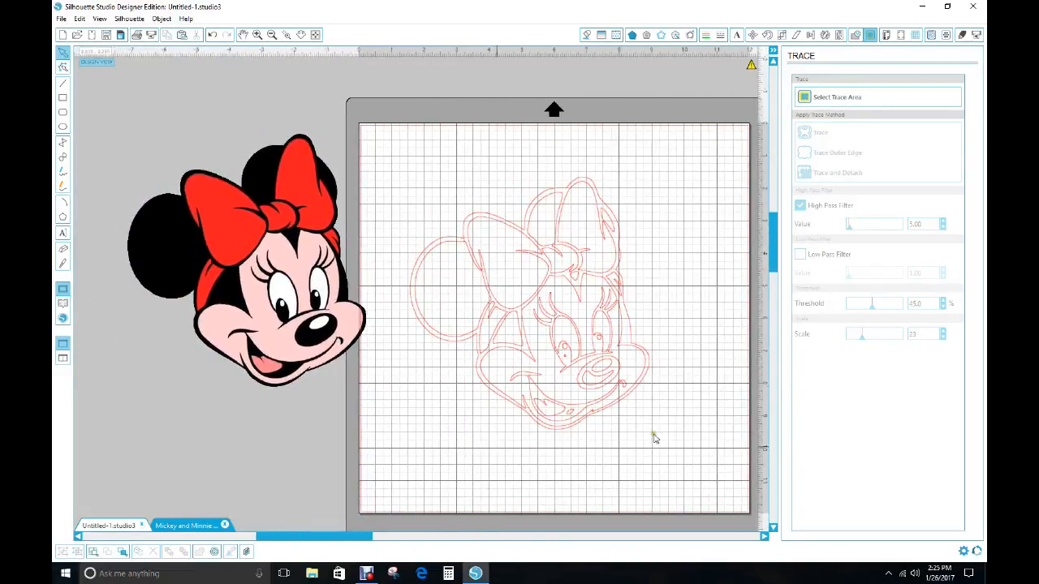
pyautogui.moveTo(711, 360)
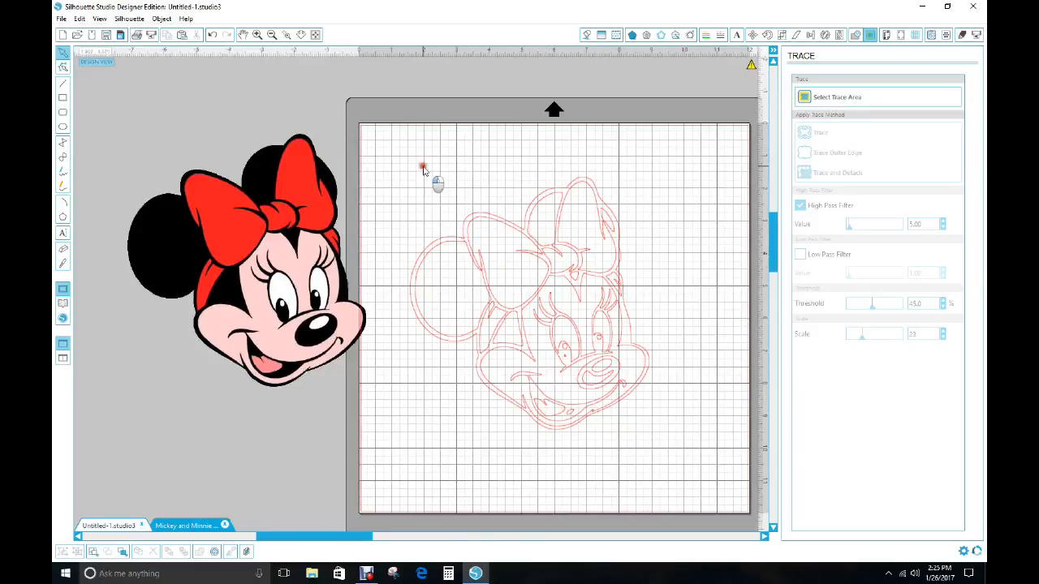
# Step: Select the traced Minnie outlines and pull out unwanted stray pieces for removal
pyautogui.moveTo(422, 165); pyautogui.dragTo(662, 442)
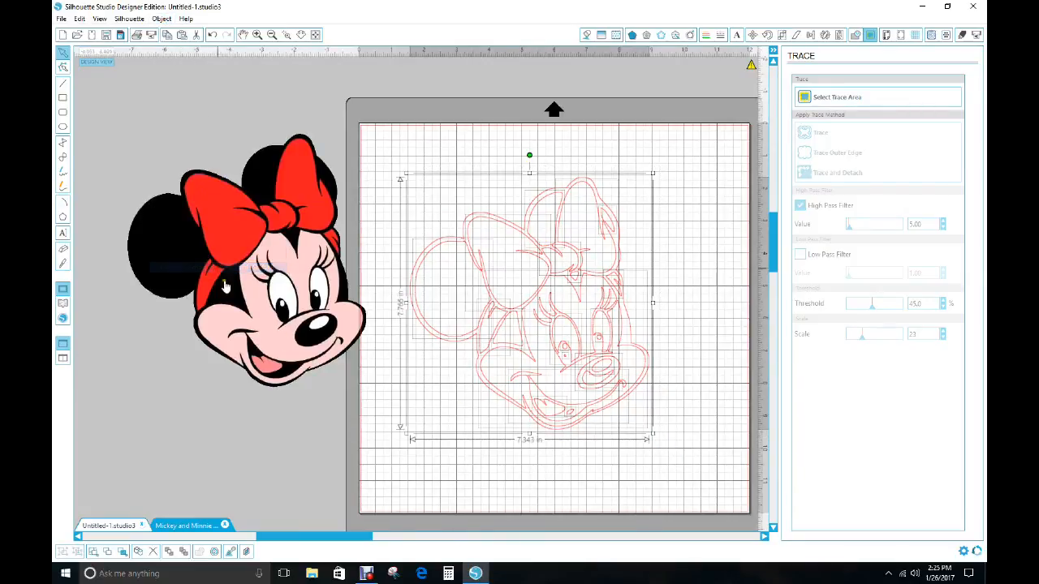
pyautogui.click(435, 273)
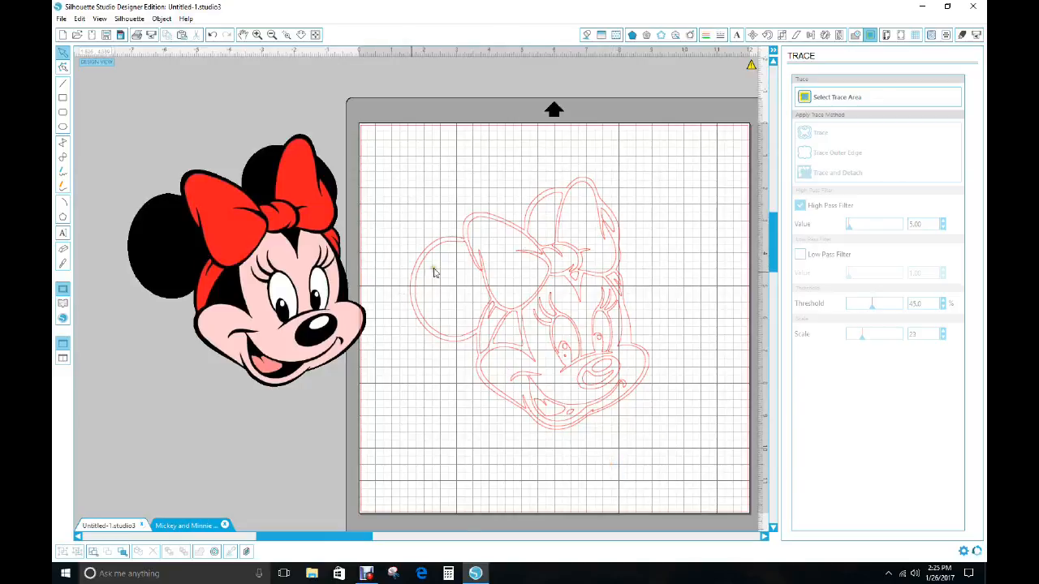
pyautogui.moveTo(454, 247)
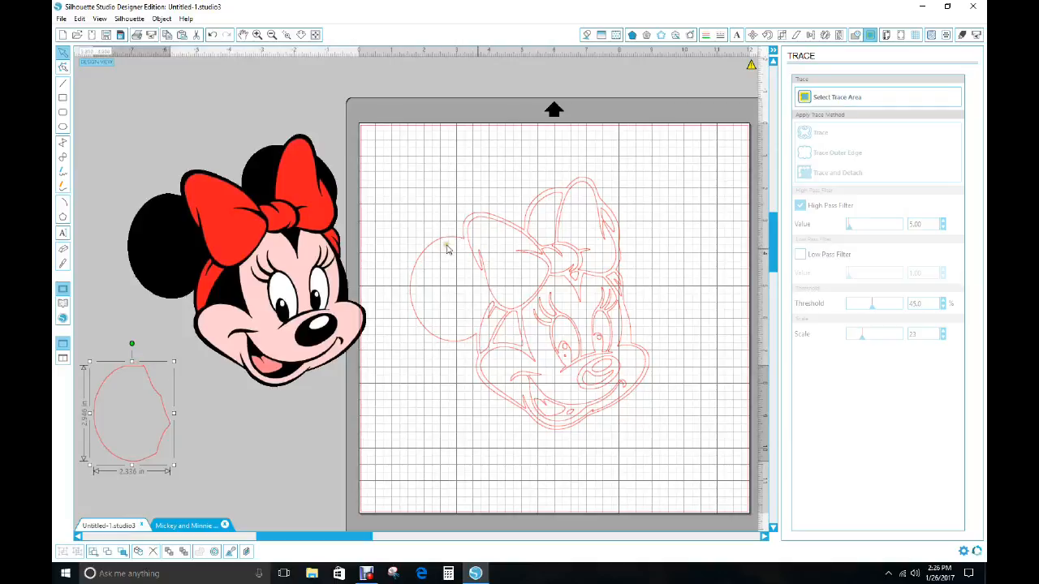
pyautogui.moveTo(338, 237)
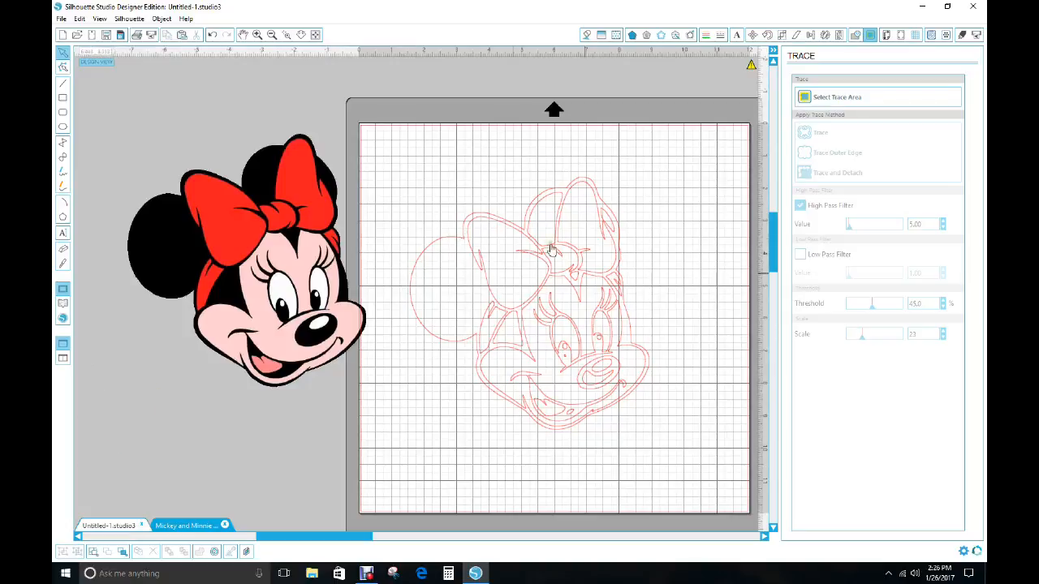
pyautogui.moveTo(474, 273)
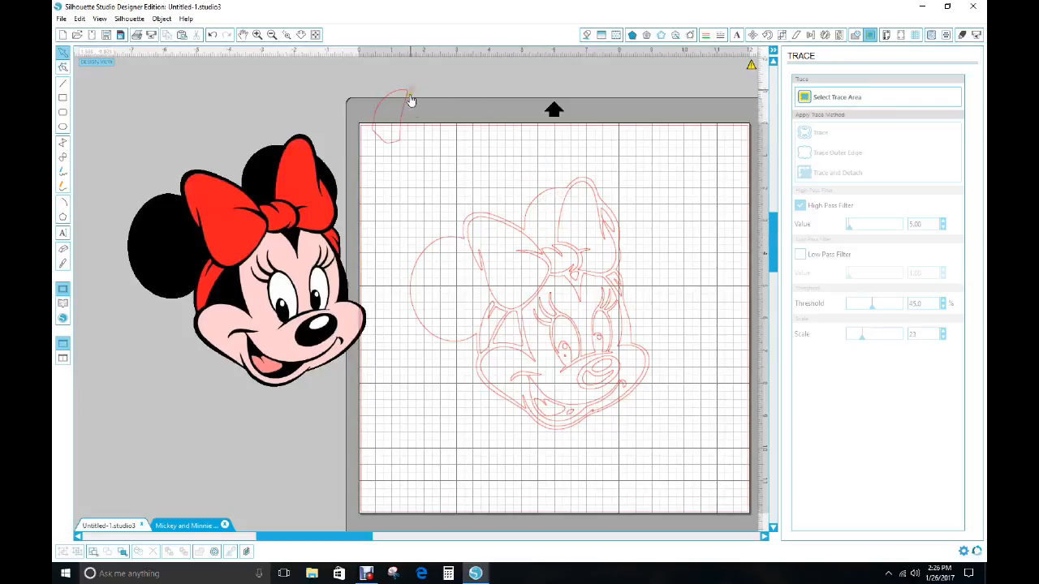
pyautogui.click(393, 114)
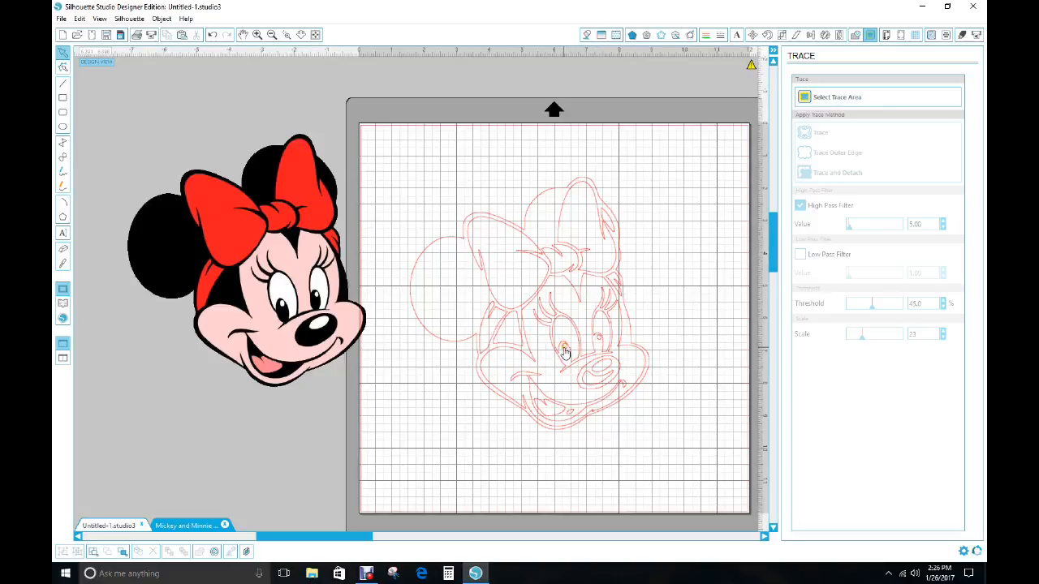
pyautogui.moveTo(581, 415)
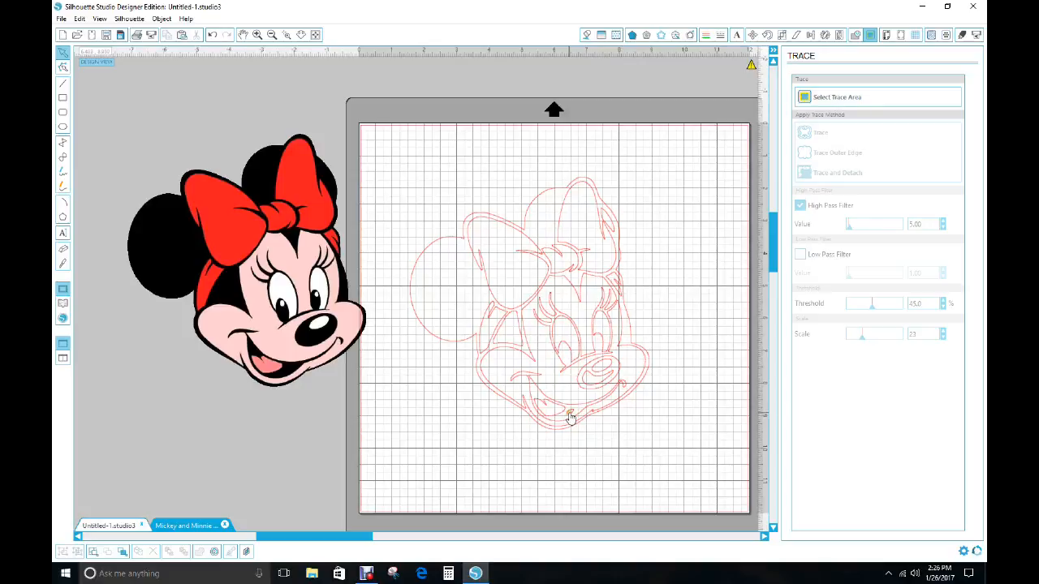
pyautogui.moveTo(610, 380)
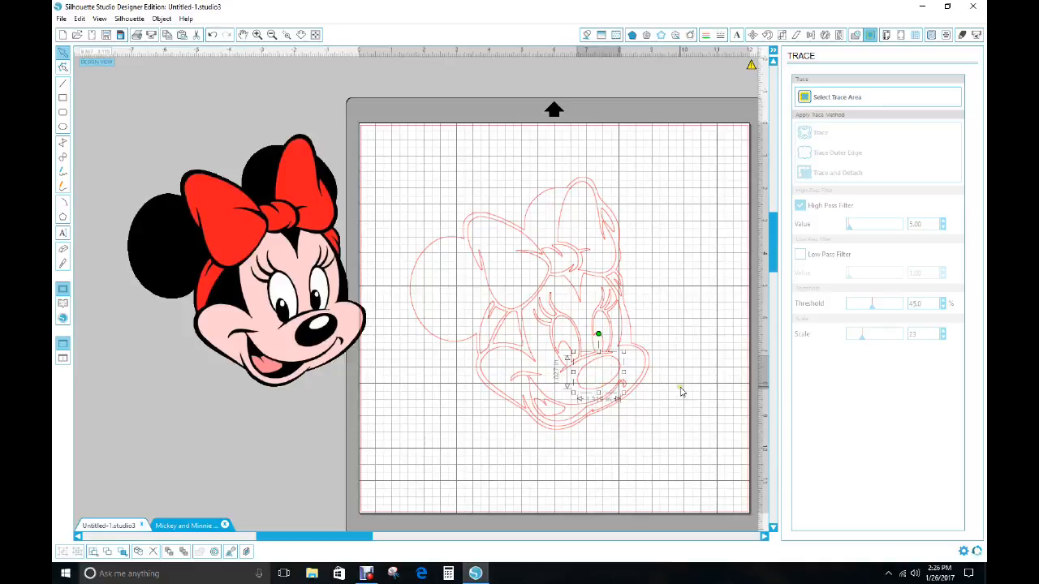
pyautogui.moveTo(691, 390)
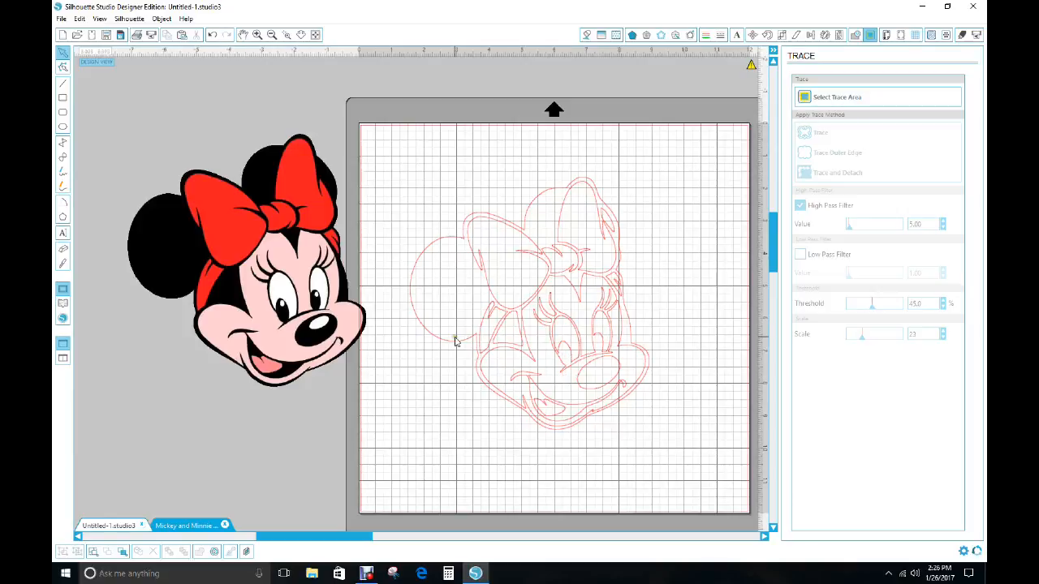
pyautogui.moveTo(455, 348)
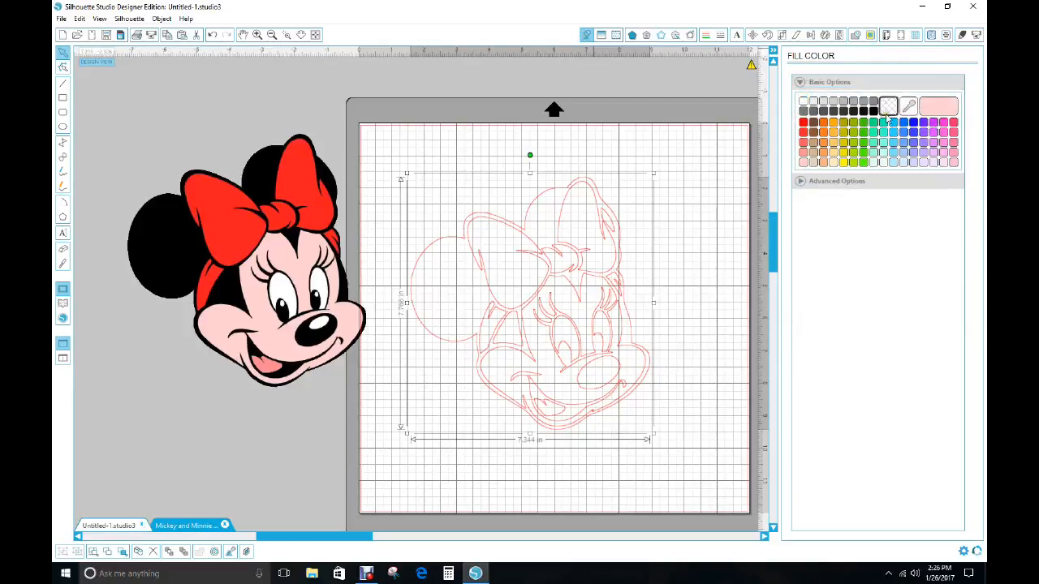
# Step: Fill the outer Minnie silhouette outline with black from the Fill Color panel
pyautogui.click(802, 111)
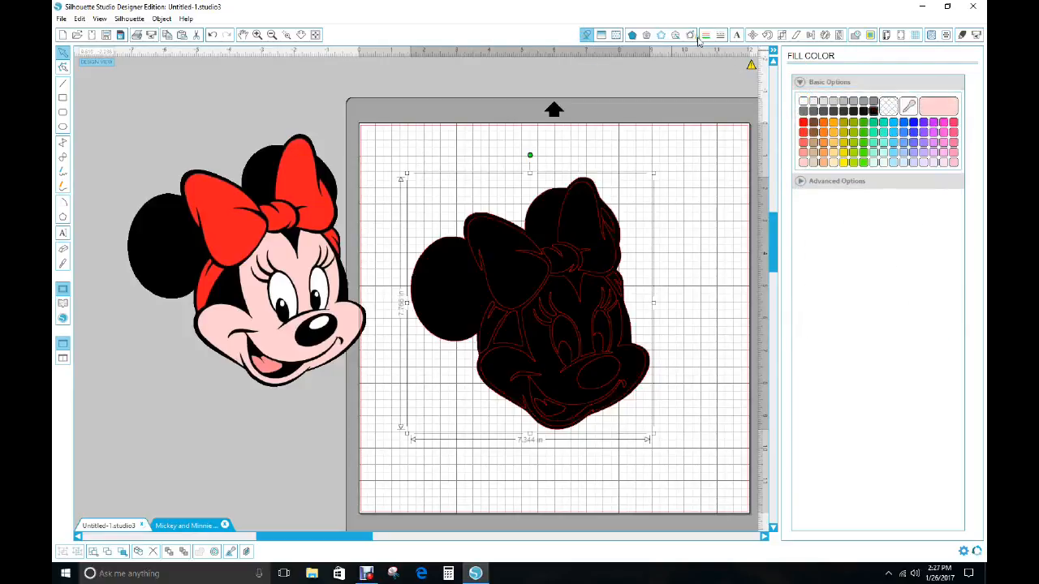
pyautogui.click(705, 35)
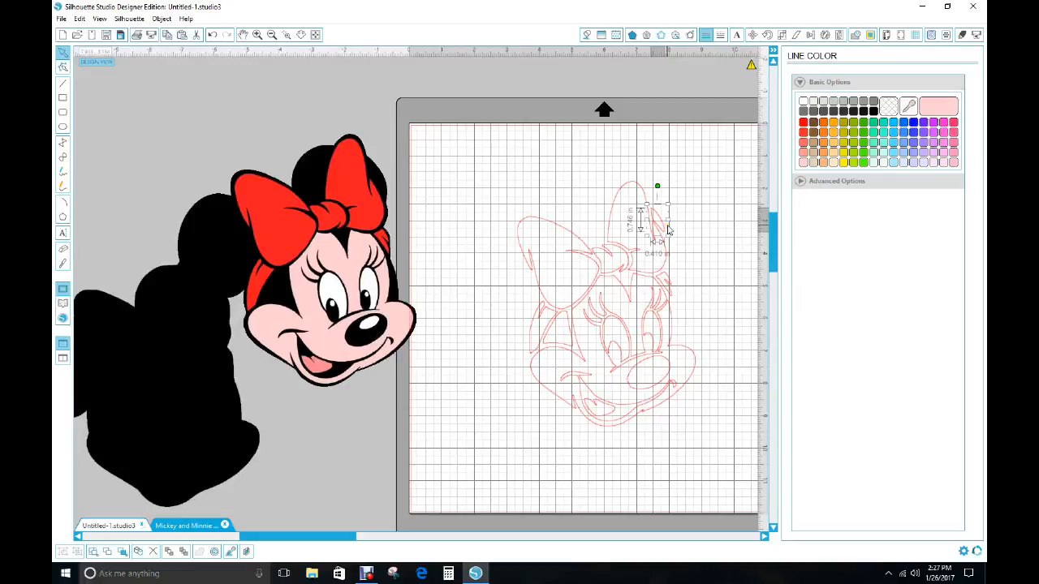
# Step: Fill the bow outline with red and move the red bow up above the mat
pyautogui.click(662, 244)
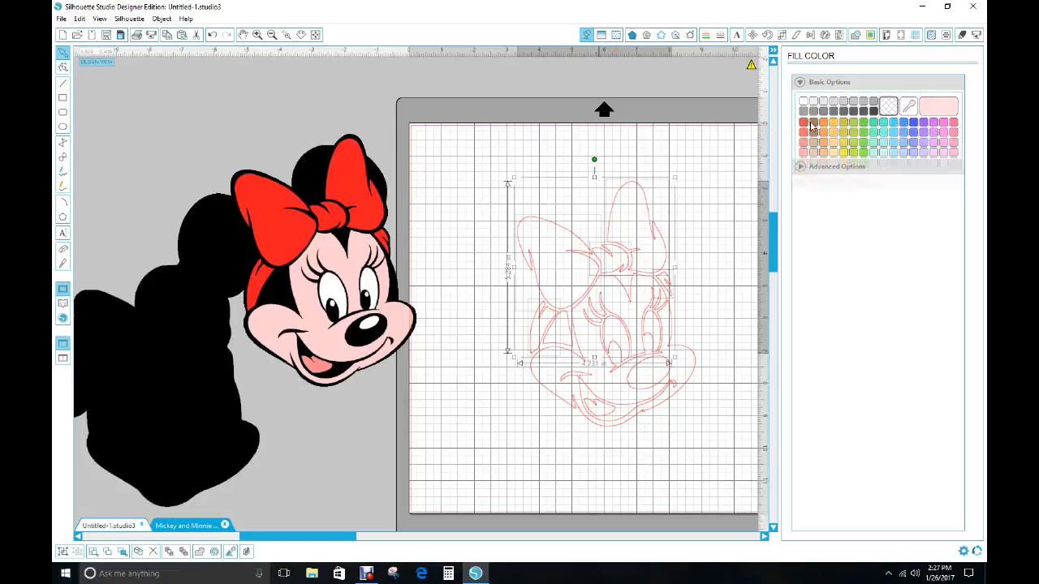
pyautogui.click(802, 123)
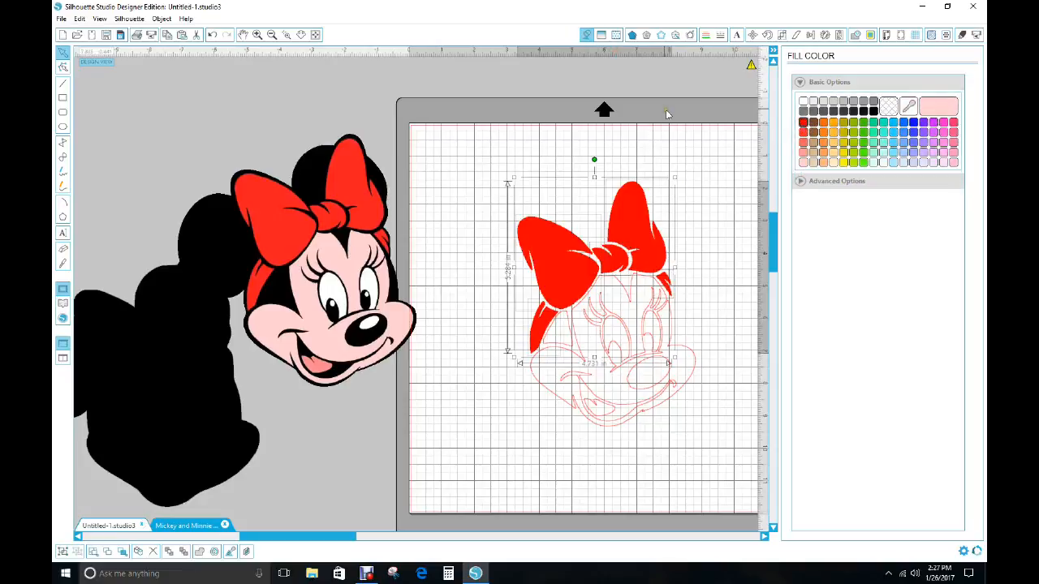
pyautogui.moveTo(727, 181)
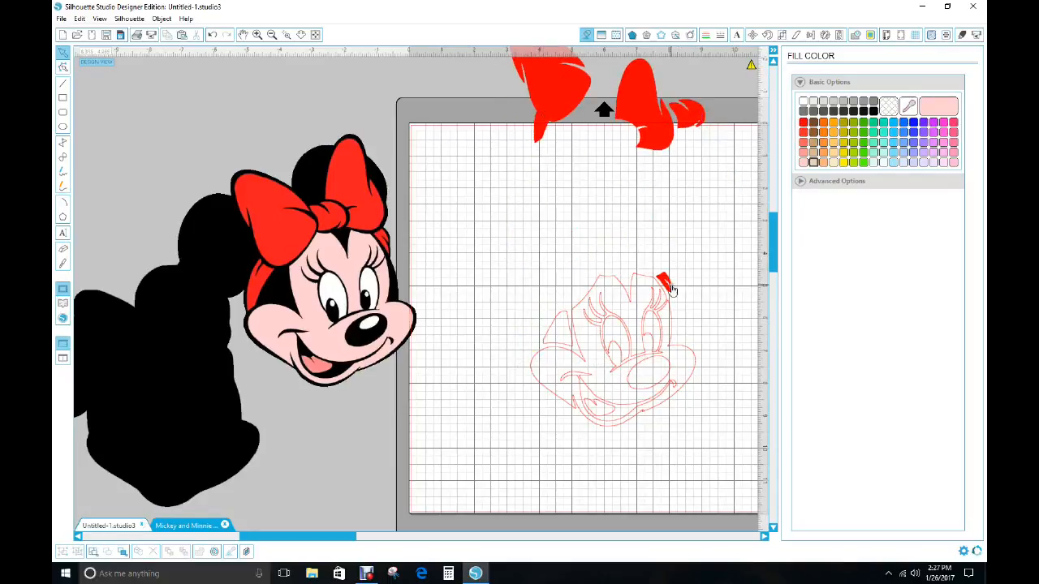
pyautogui.moveTo(666, 284); pyautogui.dragTo(558, 316)
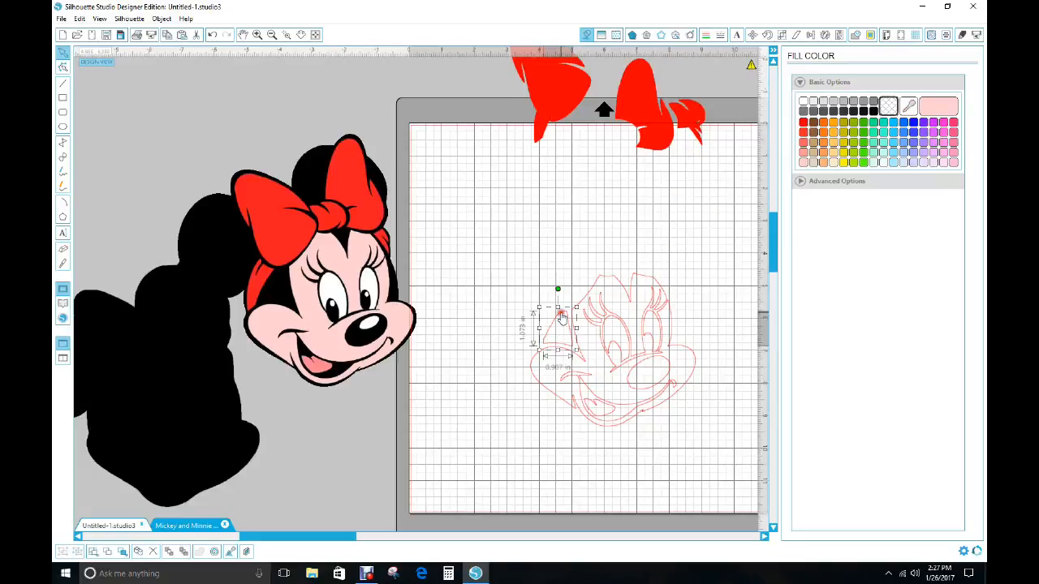
pyautogui.click(632, 458)
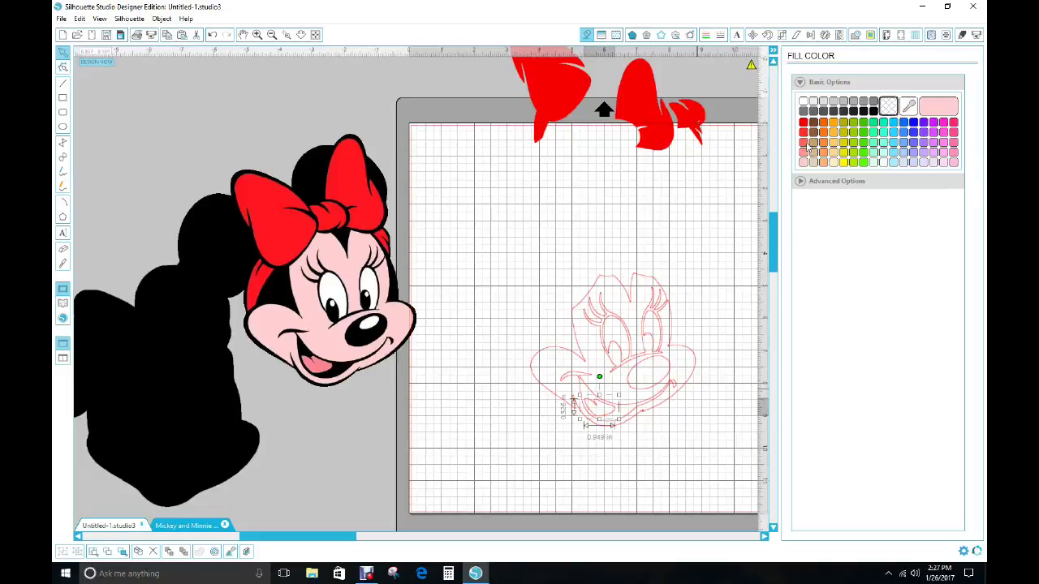
# Step: Fill the tongue shape pink, move it off the mat to the left, and select the remaining face outline
pyautogui.click(945, 122)
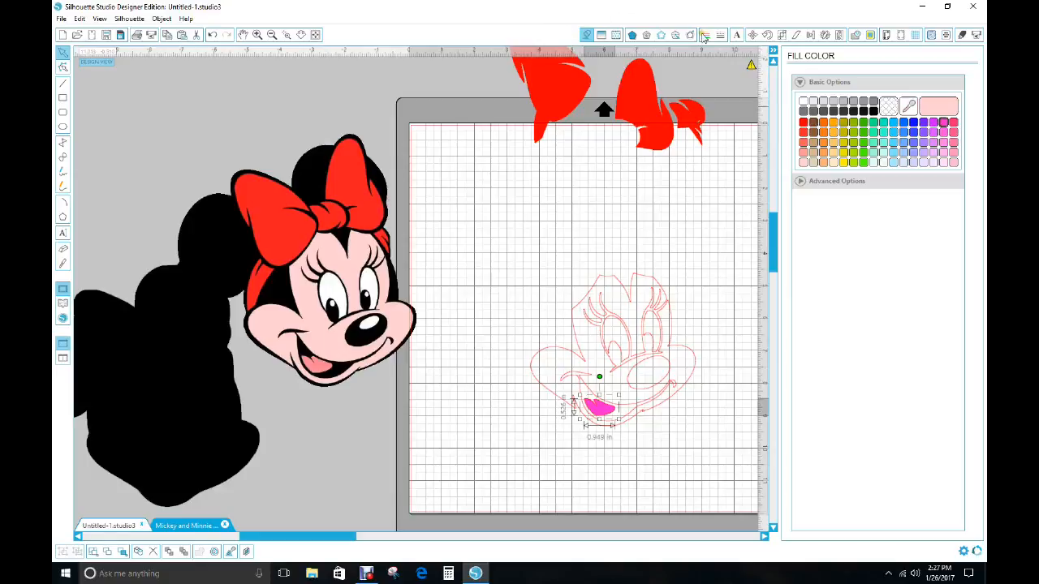
pyautogui.click(706, 36)
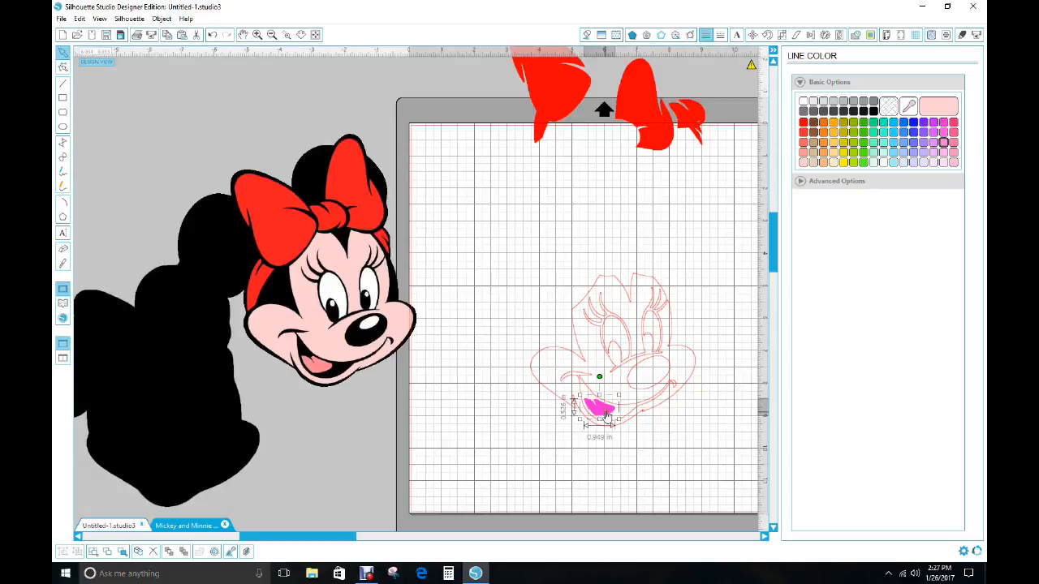
pyautogui.moveTo(599, 406); pyautogui.dragTo(305, 430)
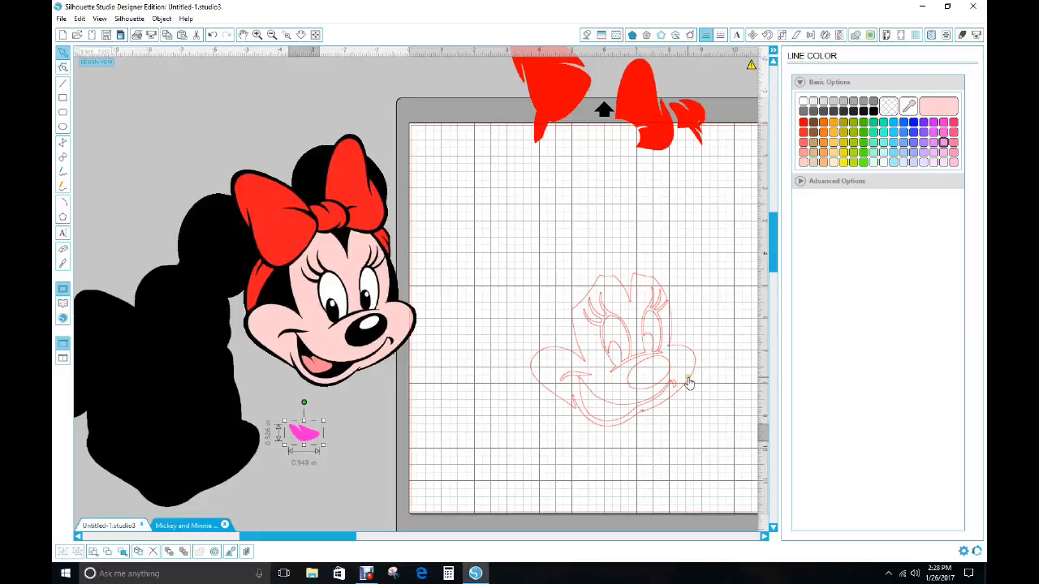
pyautogui.click(634, 341)
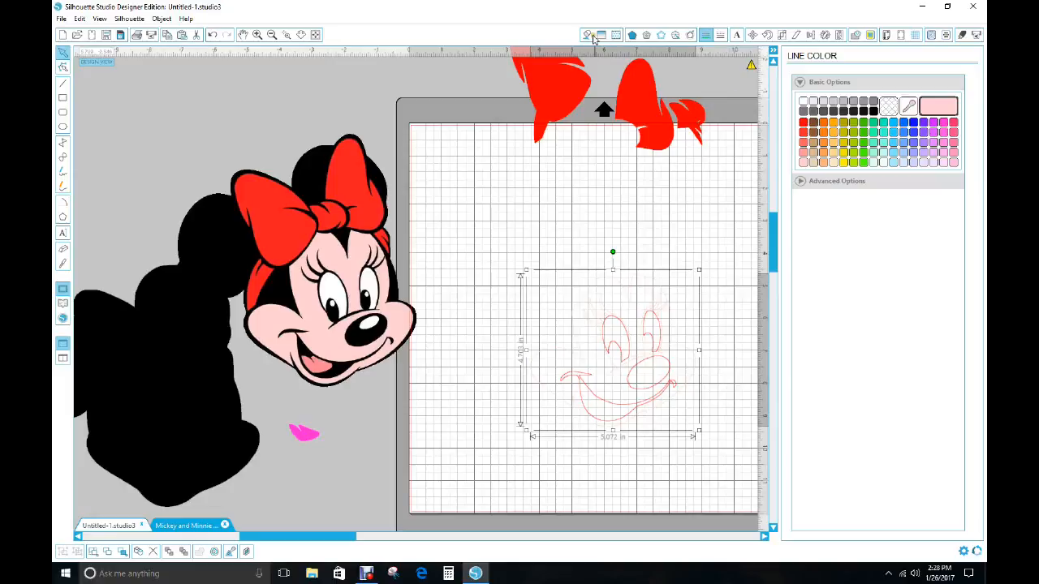
# Step: Fill Minnie's face outline pieces with pale pink over the black head silhouette
pyautogui.click(588, 36)
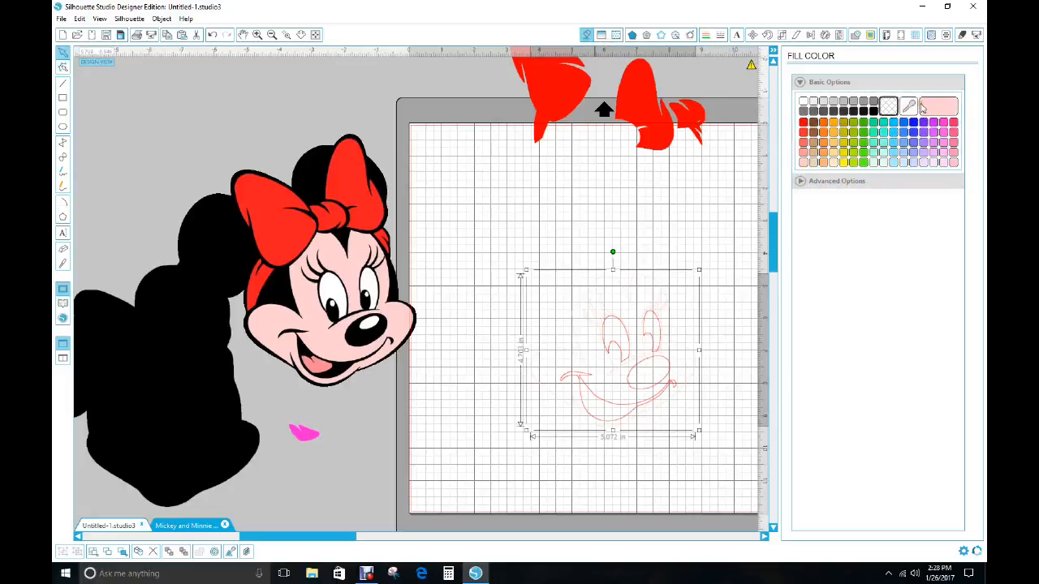
pyautogui.click(938, 107)
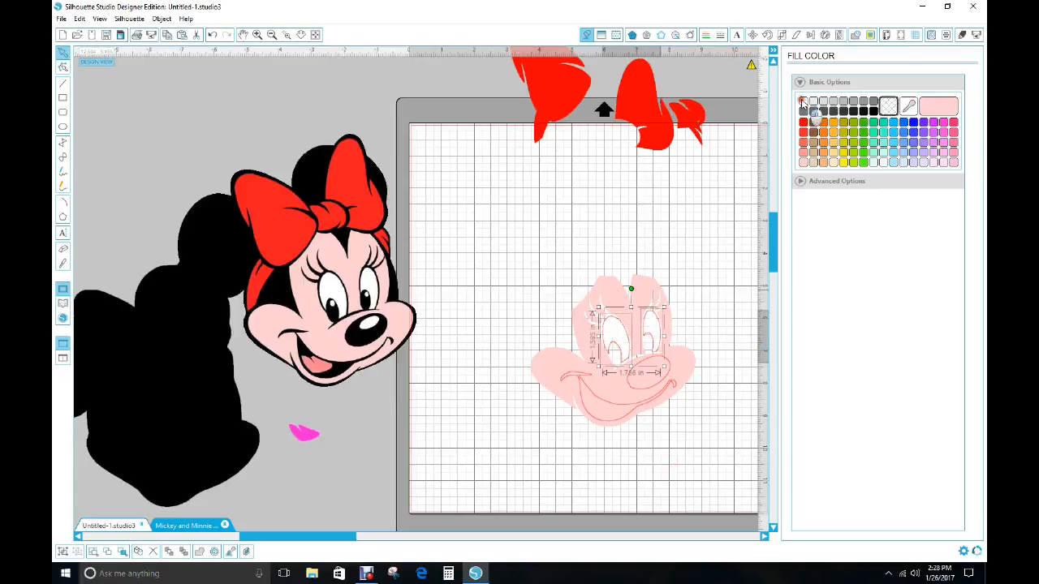
pyautogui.click(705, 36)
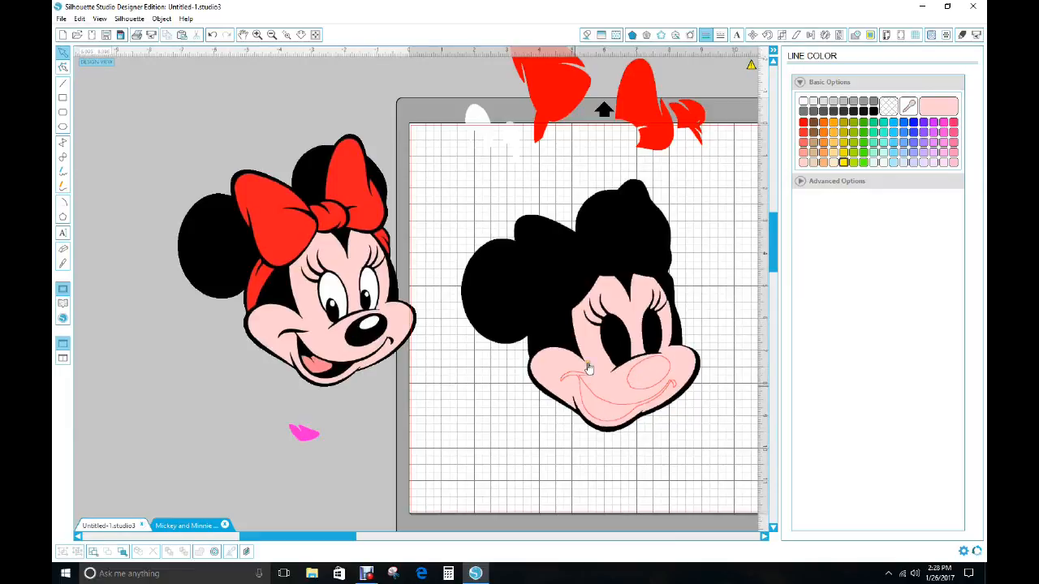
pyautogui.moveTo(617, 372)
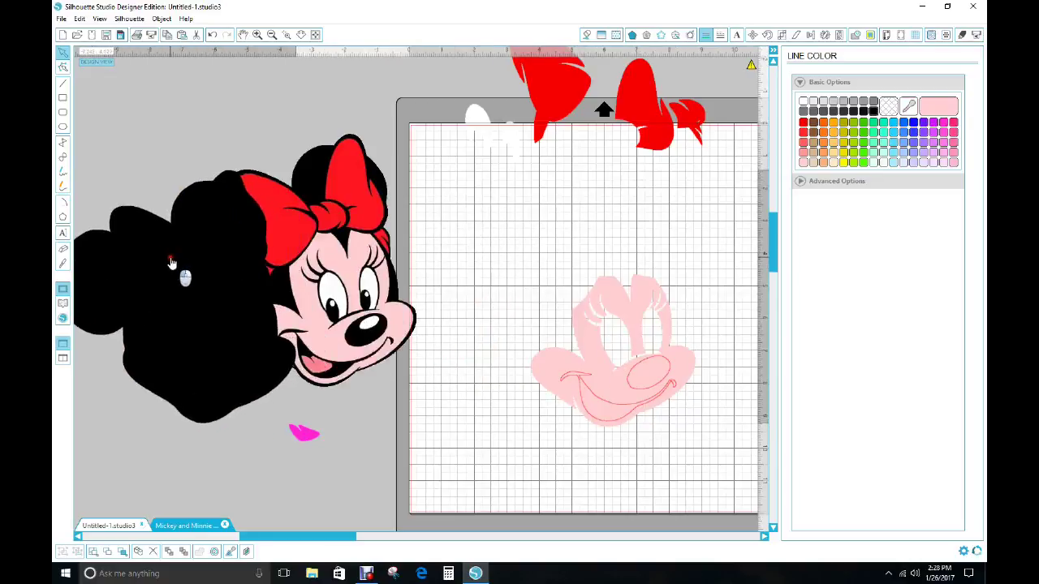
# Step: Release the pink face's compound path and drag the tongue piece onto the face on the mat
pyautogui.click(613, 357)
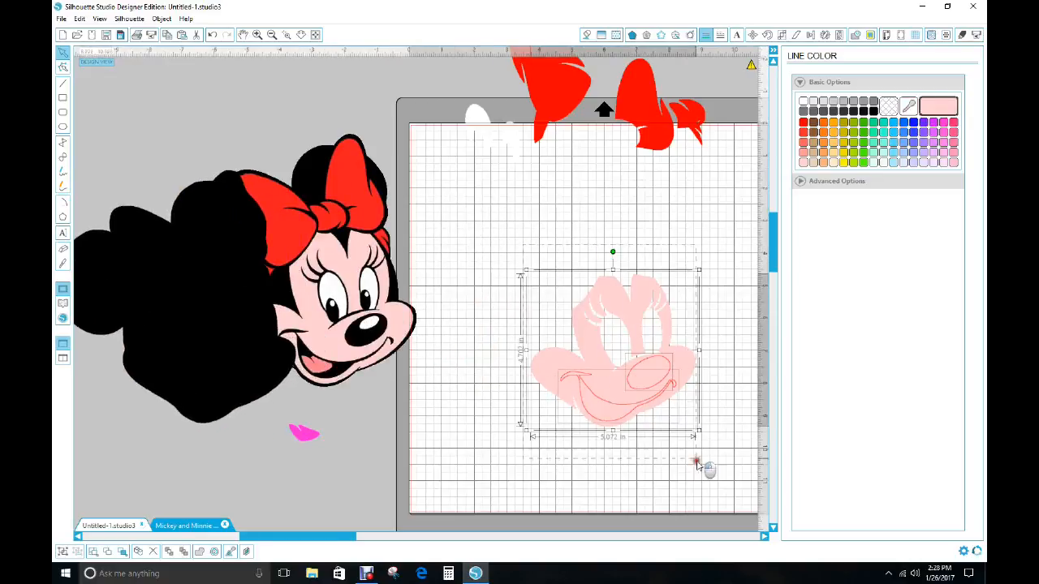
pyautogui.click(162, 20)
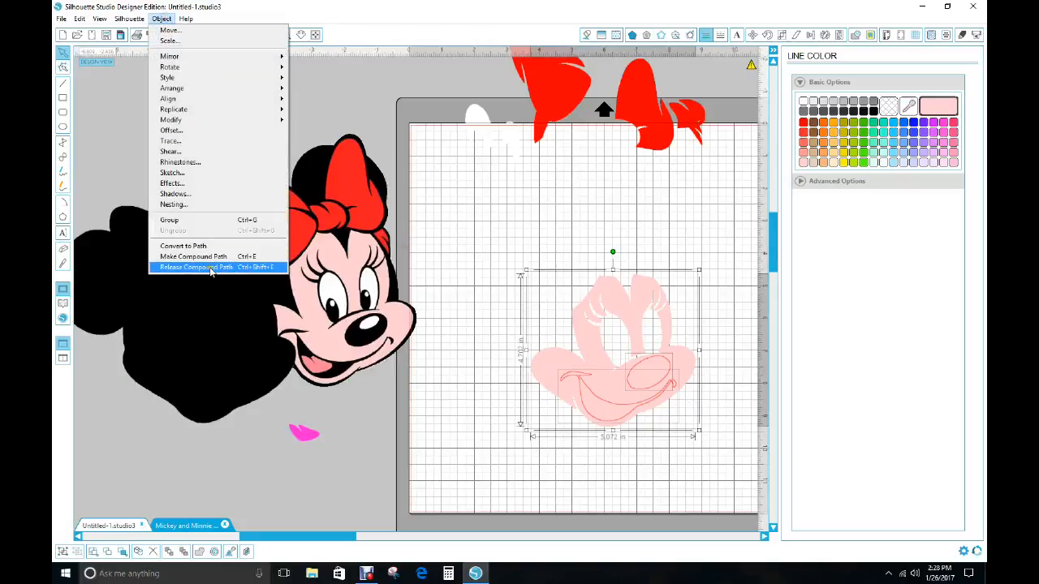
pyautogui.click(196, 267)
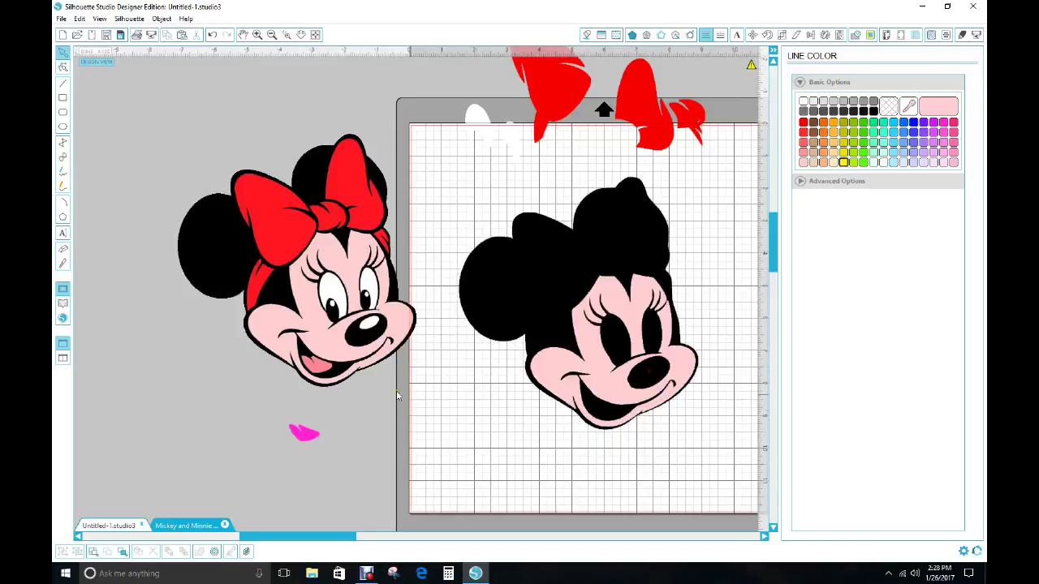
pyautogui.moveTo(306, 431); pyautogui.dragTo(617, 410)
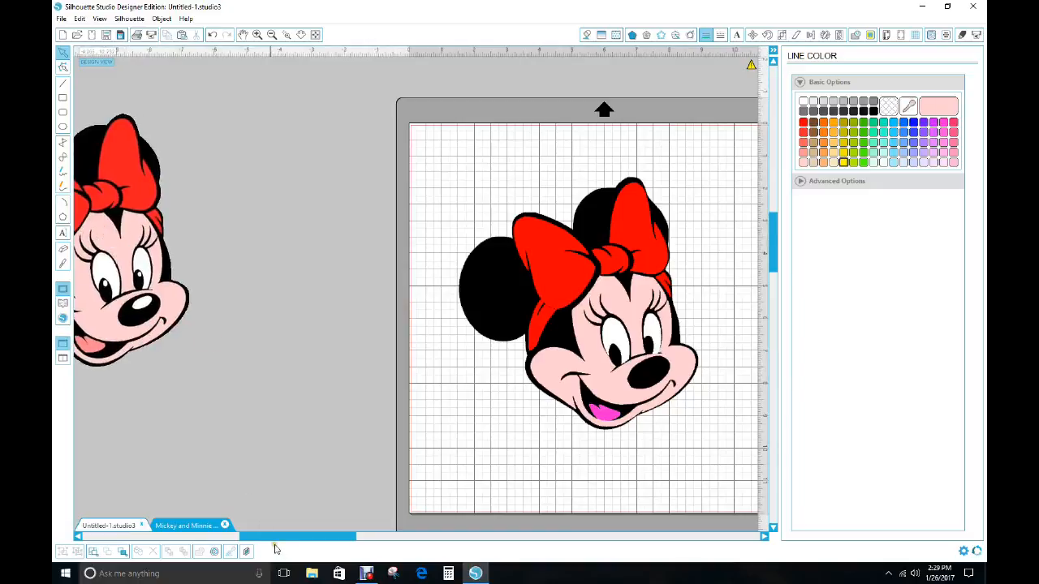
# Step: Select all the Minnie pieces and drag a corner handle outward to scale them up across the mat
pyautogui.hscroll(-3)
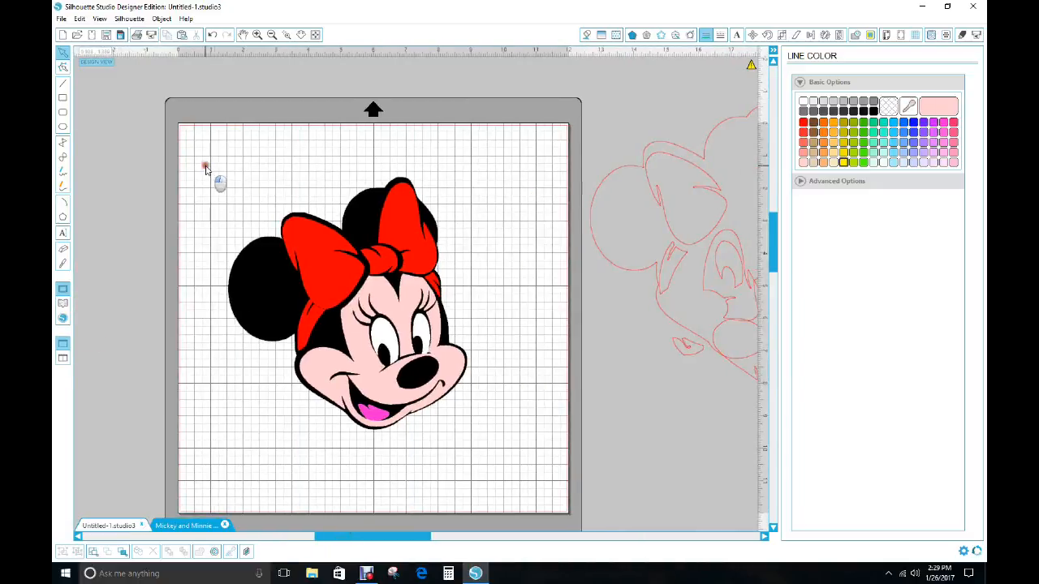
pyautogui.moveTo(205, 166); pyautogui.dragTo(505, 469)
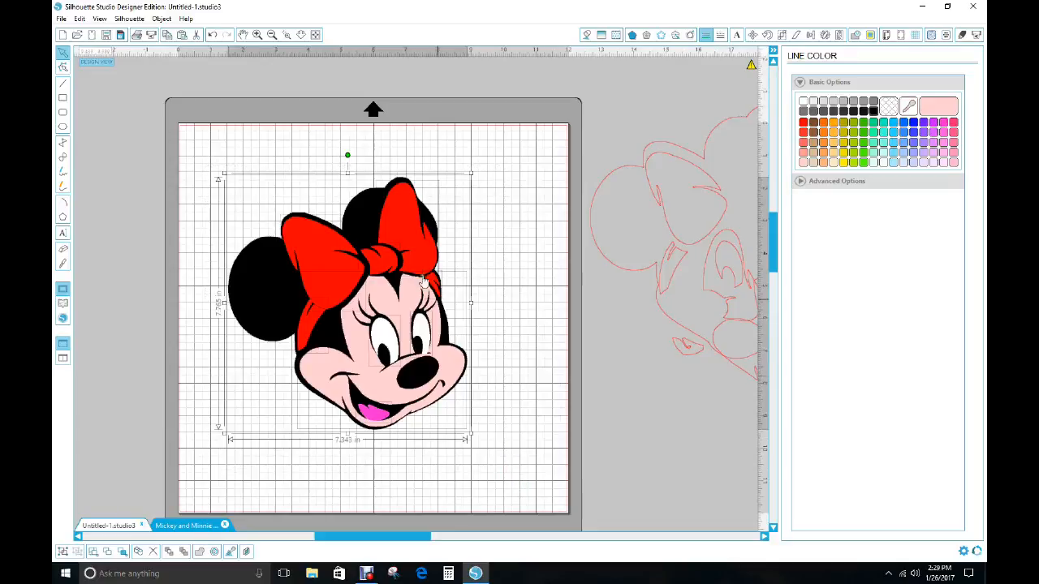
pyautogui.moveTo(250, 289)
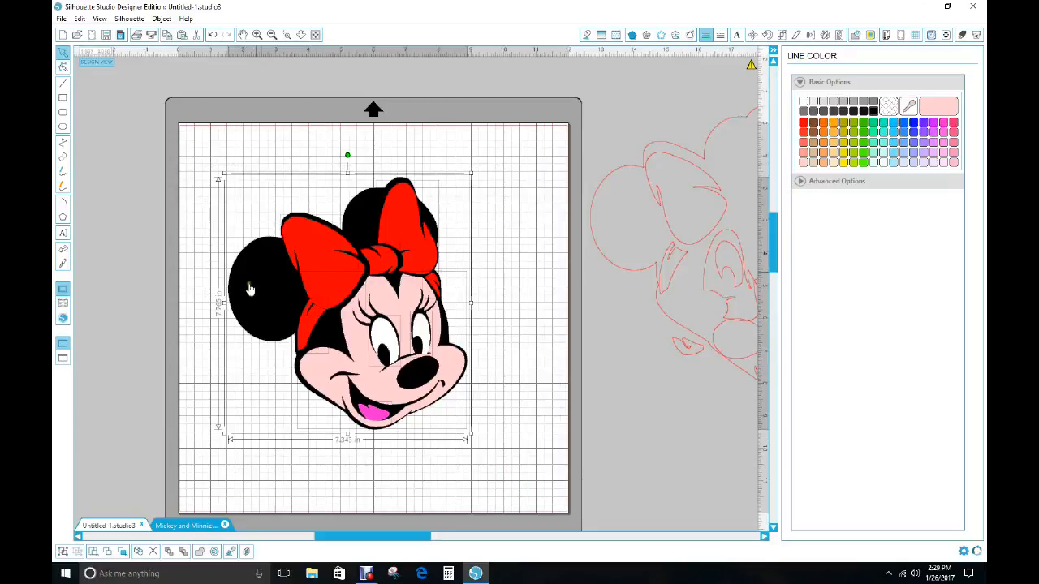
pyautogui.moveTo(265, 295)
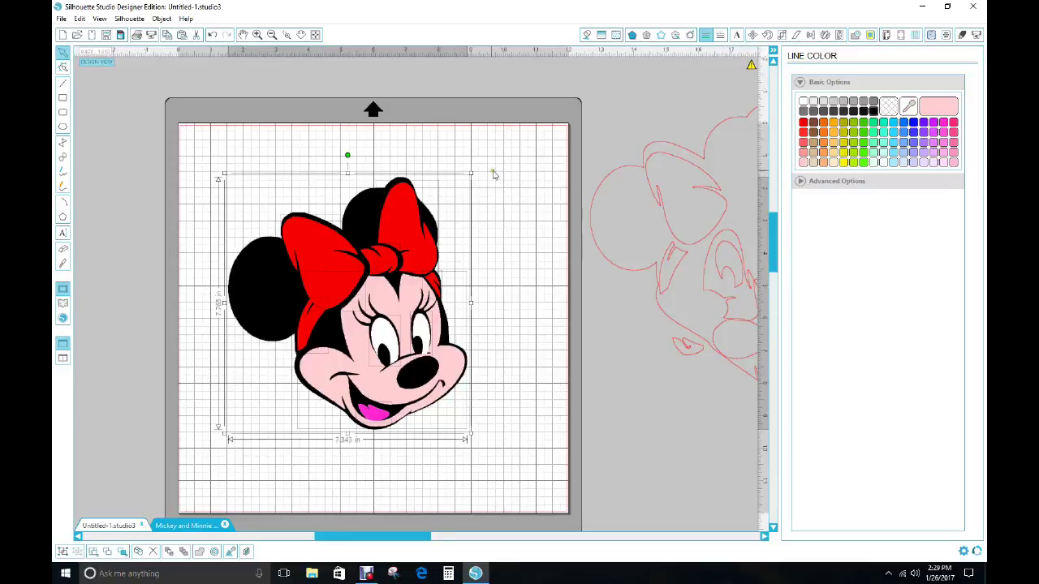
pyautogui.moveTo(192, 166)
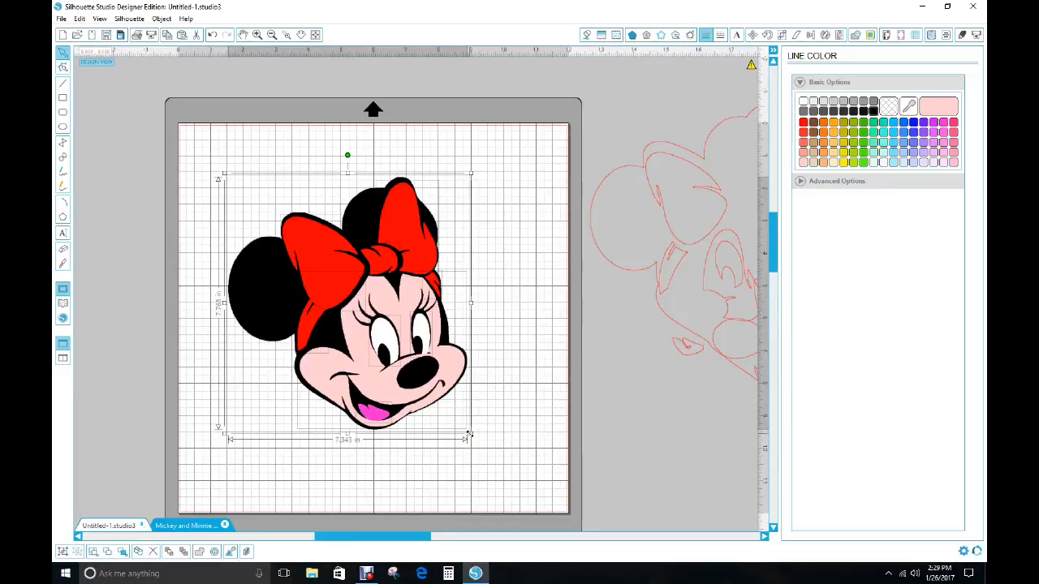
pyautogui.moveTo(471, 312)
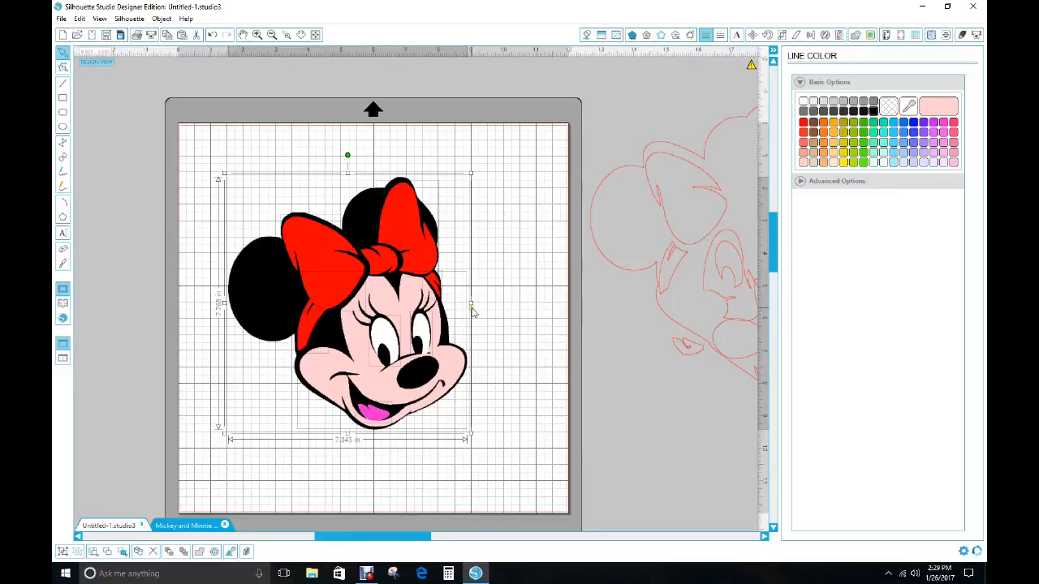
pyautogui.moveTo(496, 343)
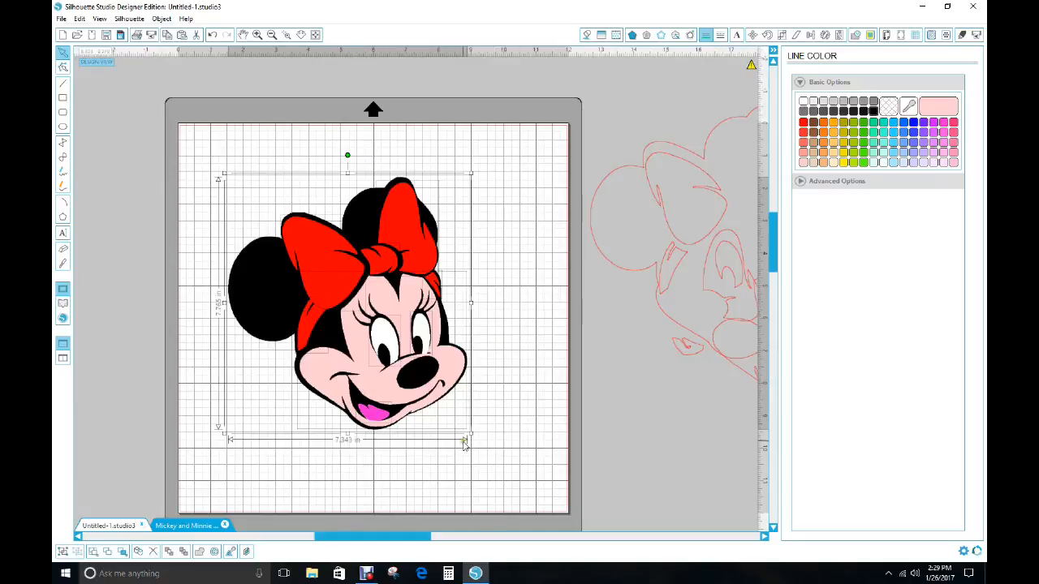
pyautogui.moveTo(469, 435); pyautogui.dragTo(560, 527)
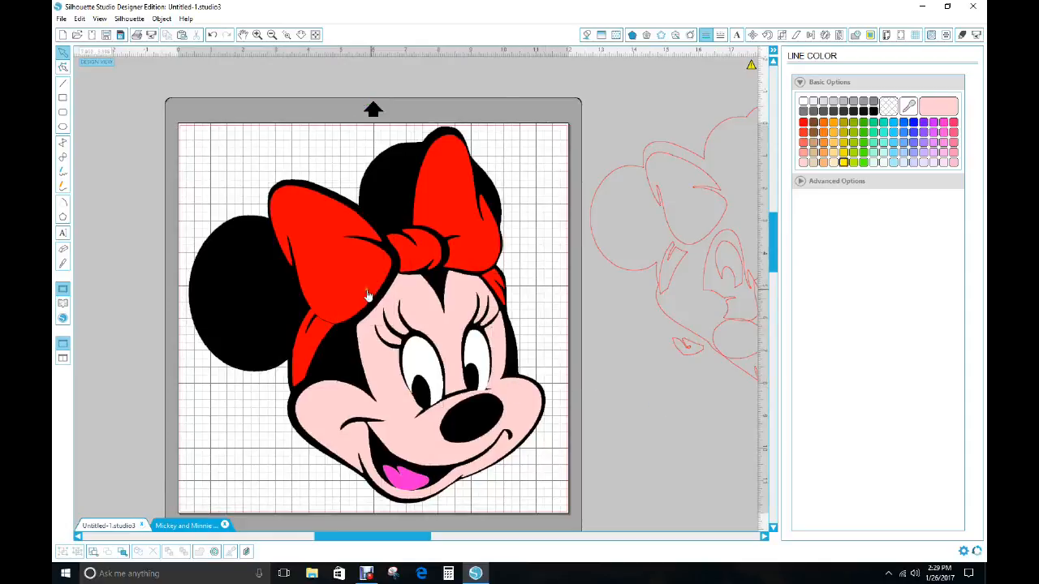
pyautogui.moveTo(245, 269)
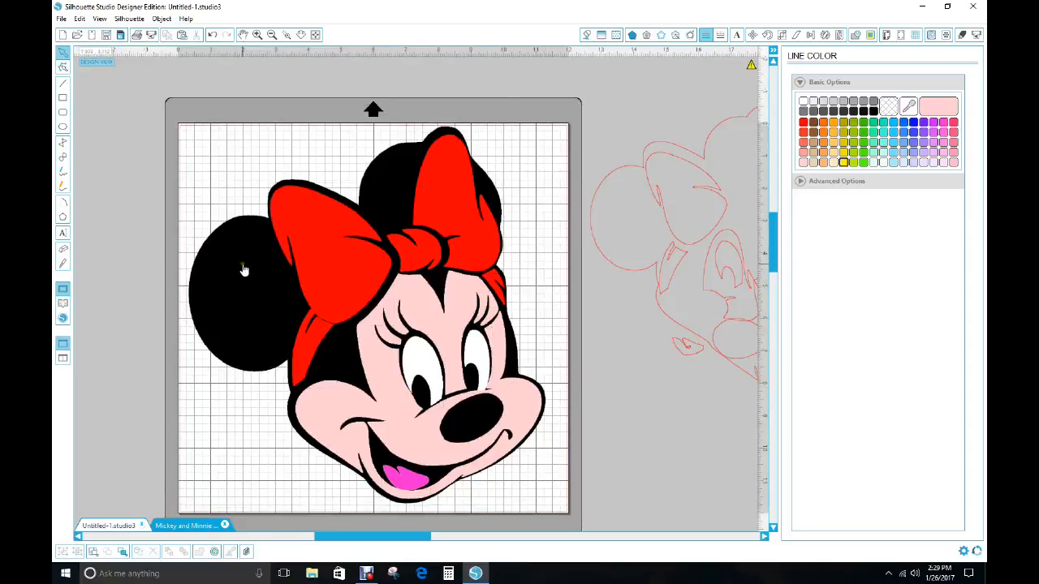
pyautogui.moveTo(251, 269)
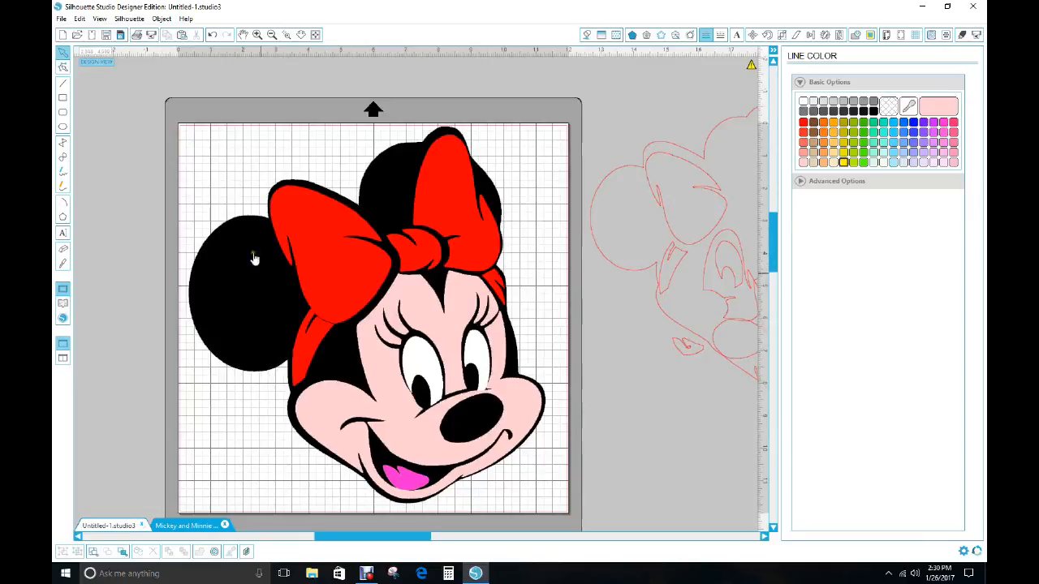
pyautogui.moveTo(388, 239)
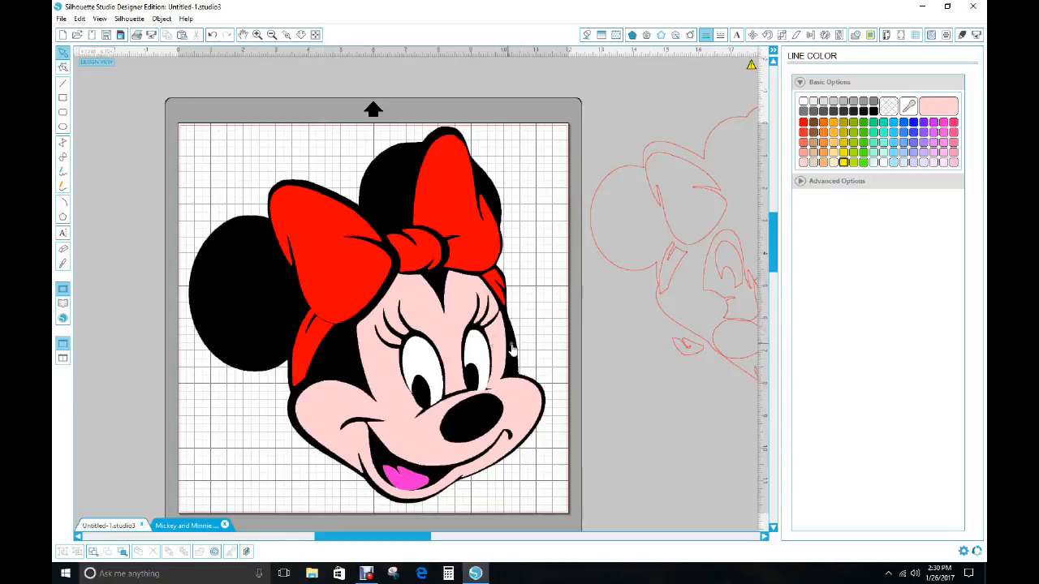
pyautogui.moveTo(455, 312)
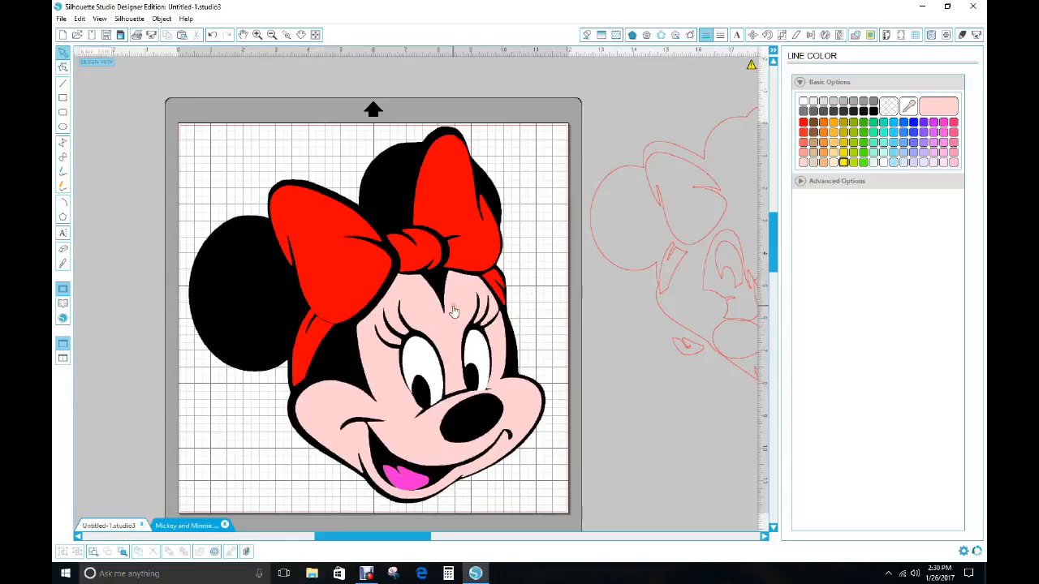
pyautogui.moveTo(406, 496)
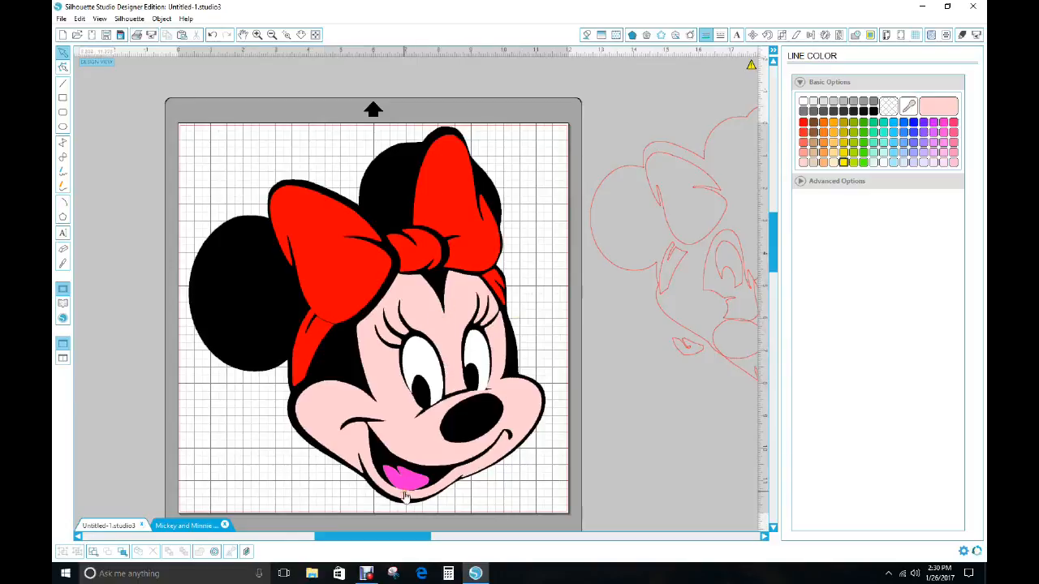
pyautogui.moveTo(601, 445)
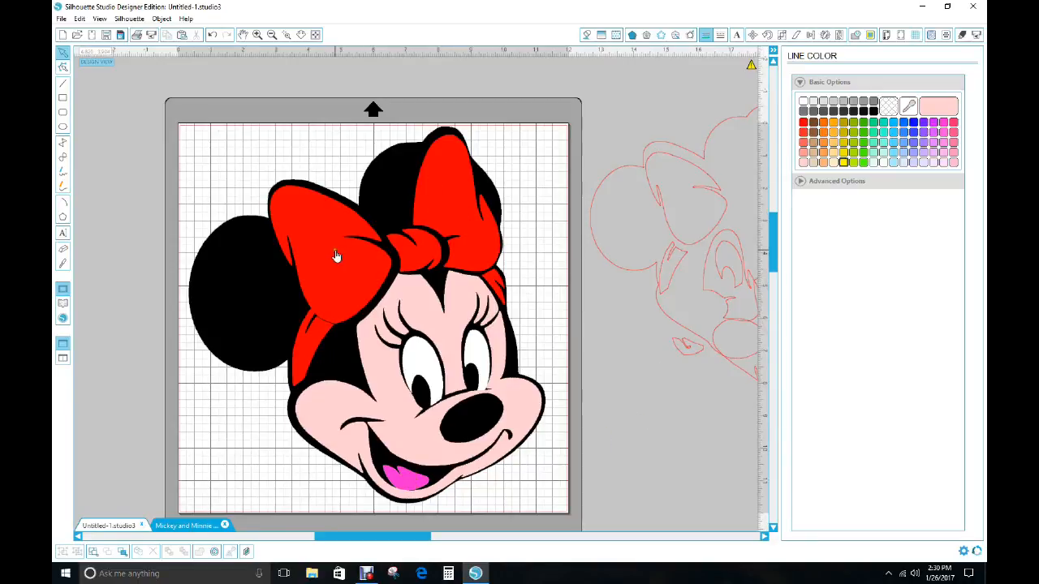
pyautogui.click(339, 256)
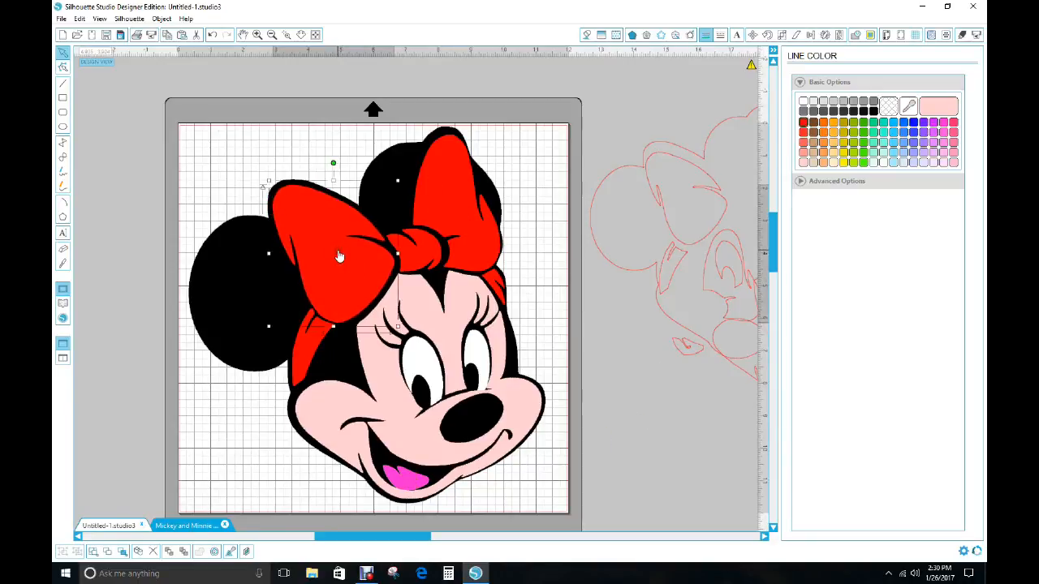